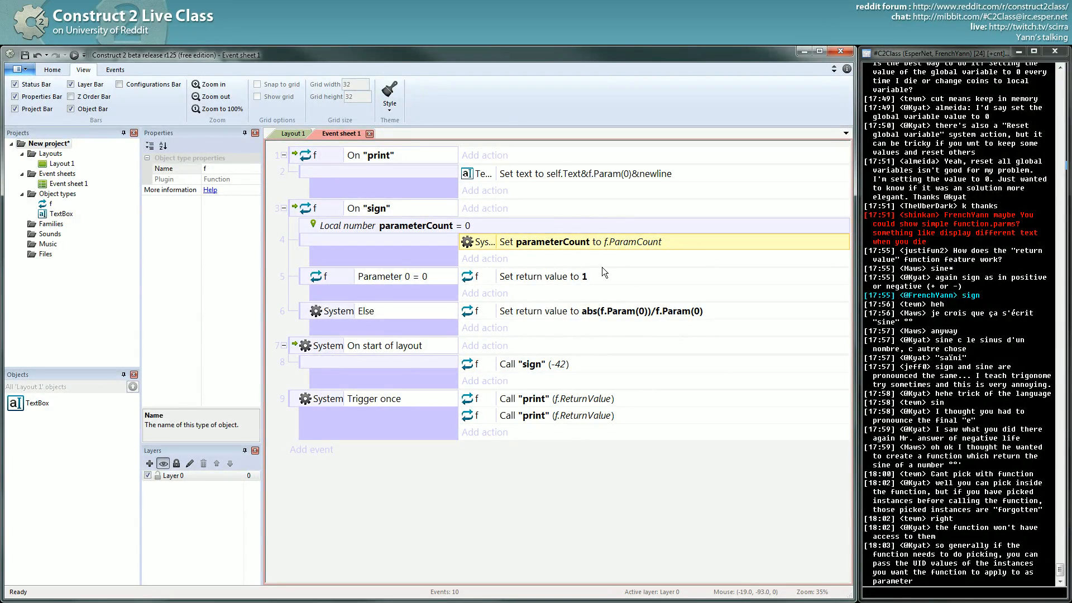
mouse_move(588, 401)
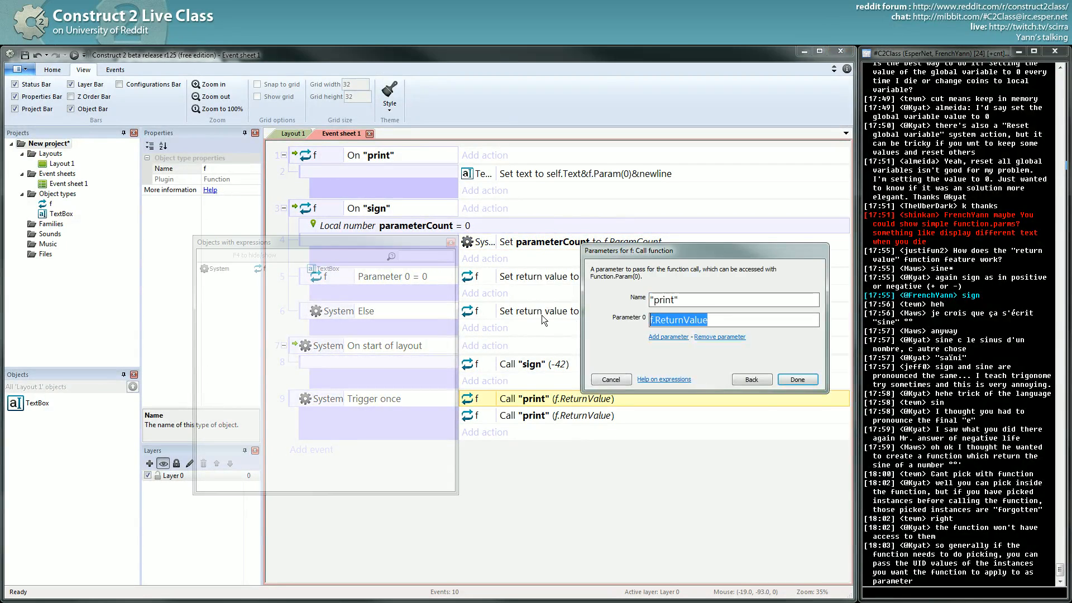
Enter random(0,12) as the print parameter, then cancel and delete the parameterCount event.
type("random(")
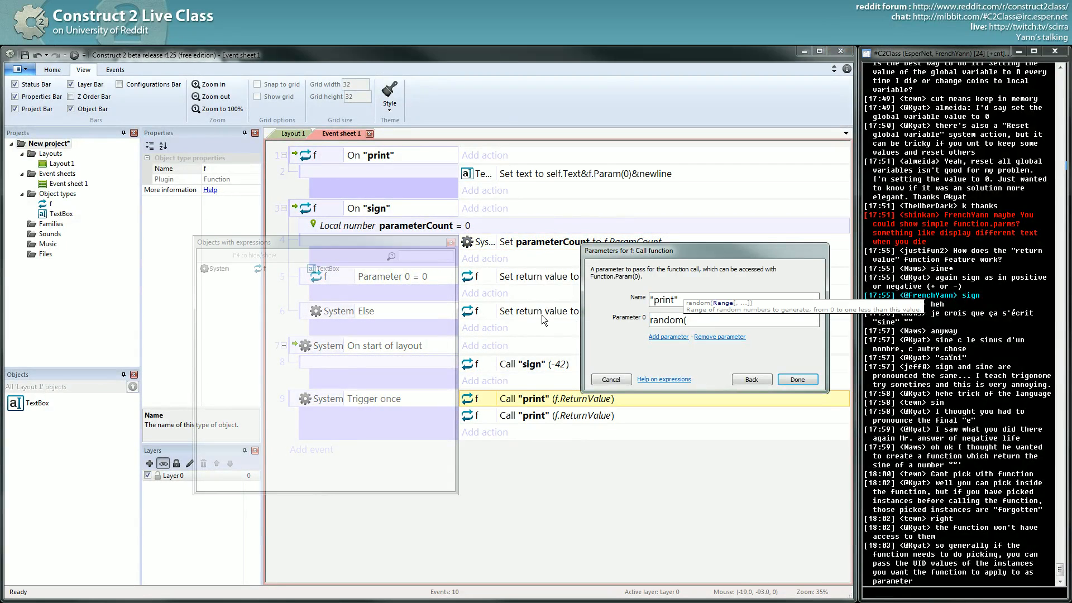
type("12")
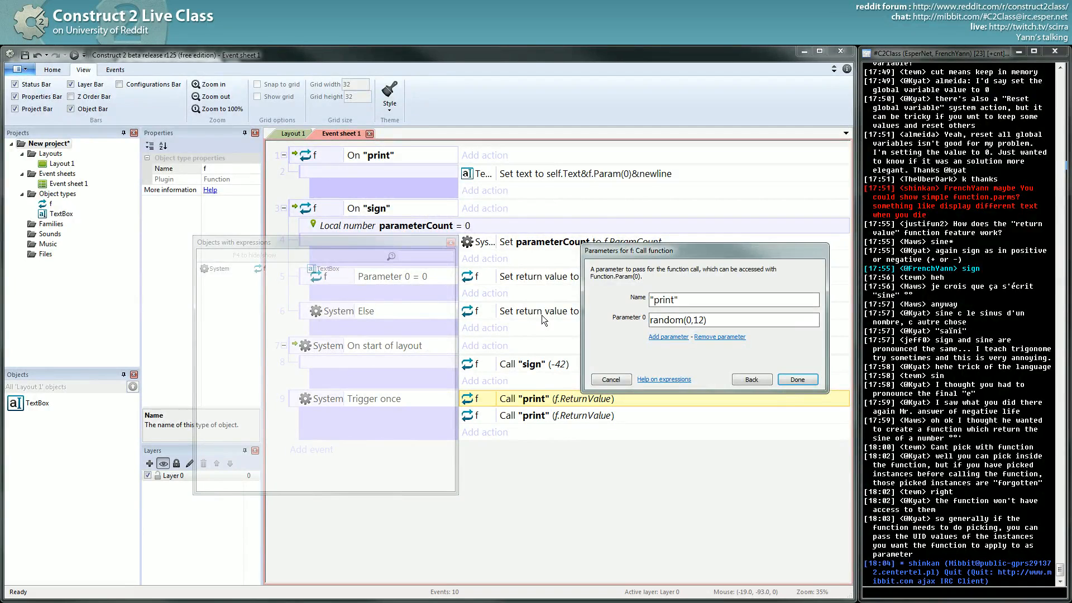
left_click(690, 320)
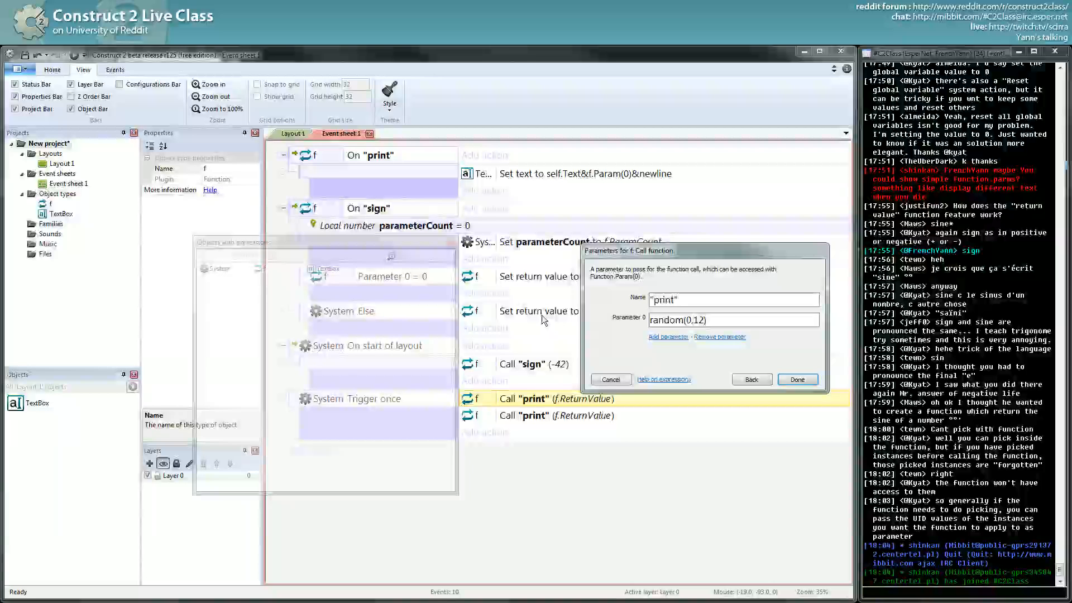
left_click(796, 380)
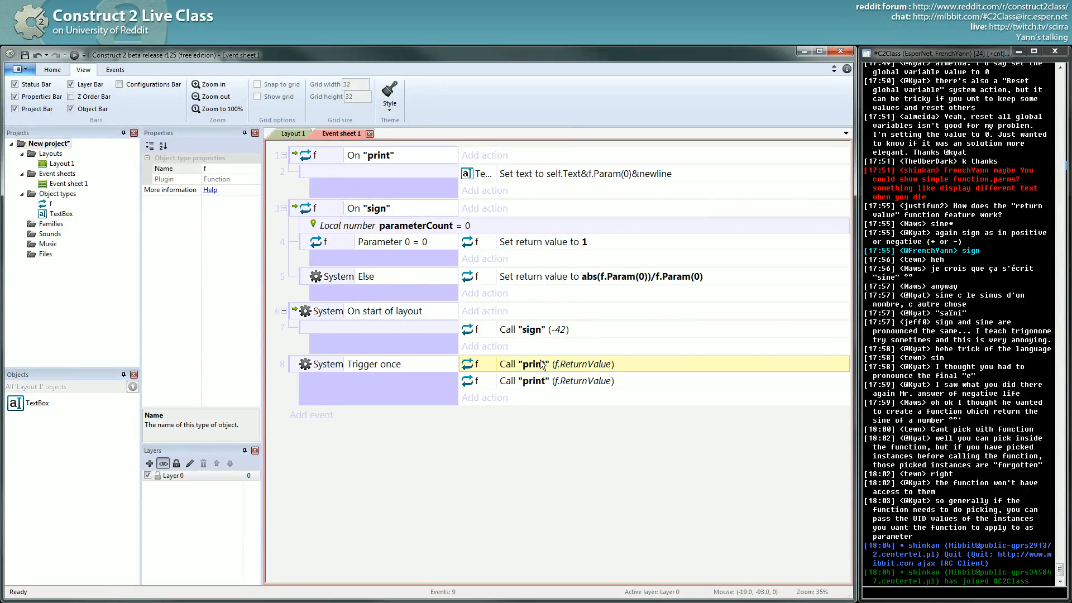
Undo to remove the Trigger once event and its print calls.
key("ctrl+z")
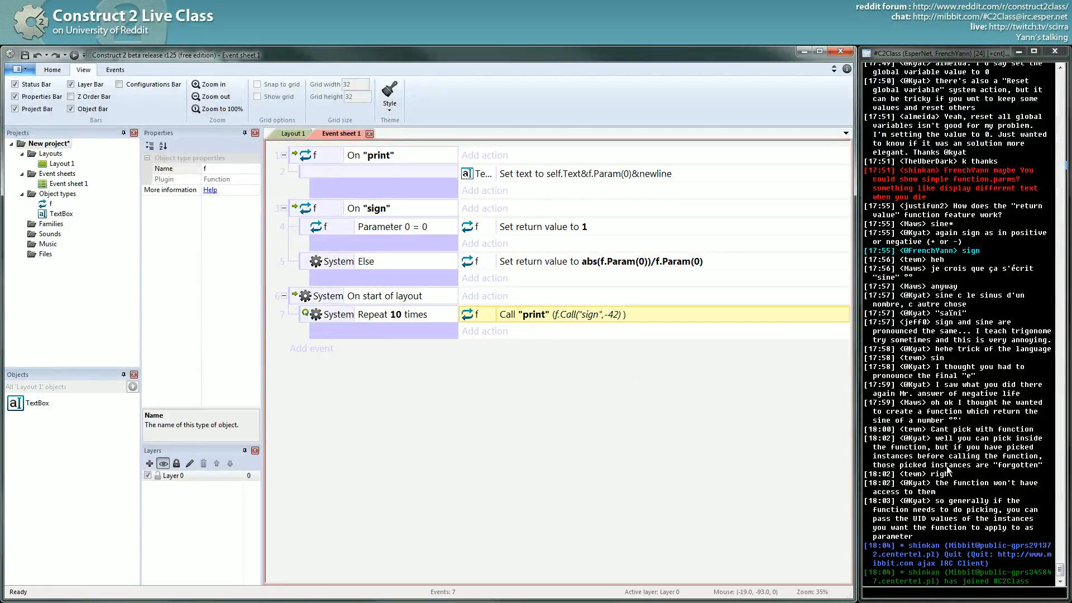
mouse_move(965, 471)
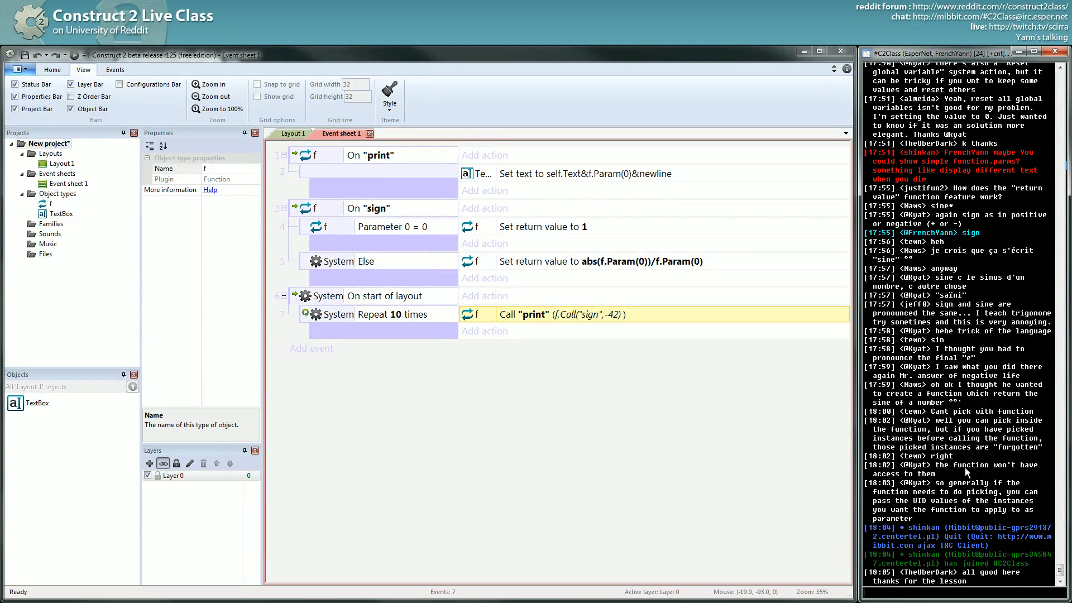
mouse_move(978, 350)
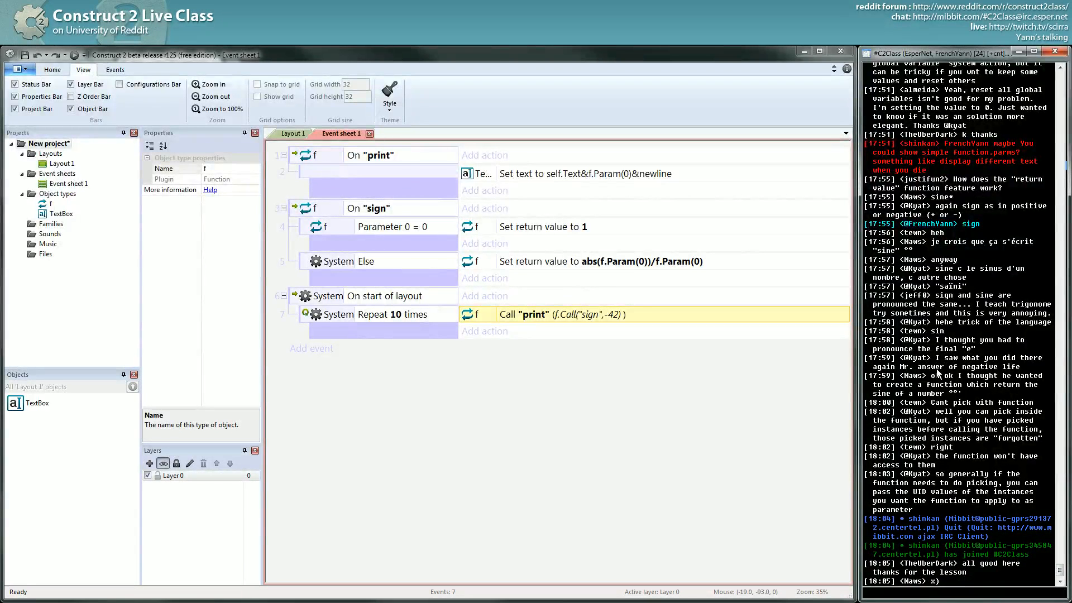
mouse_move(952, 393)
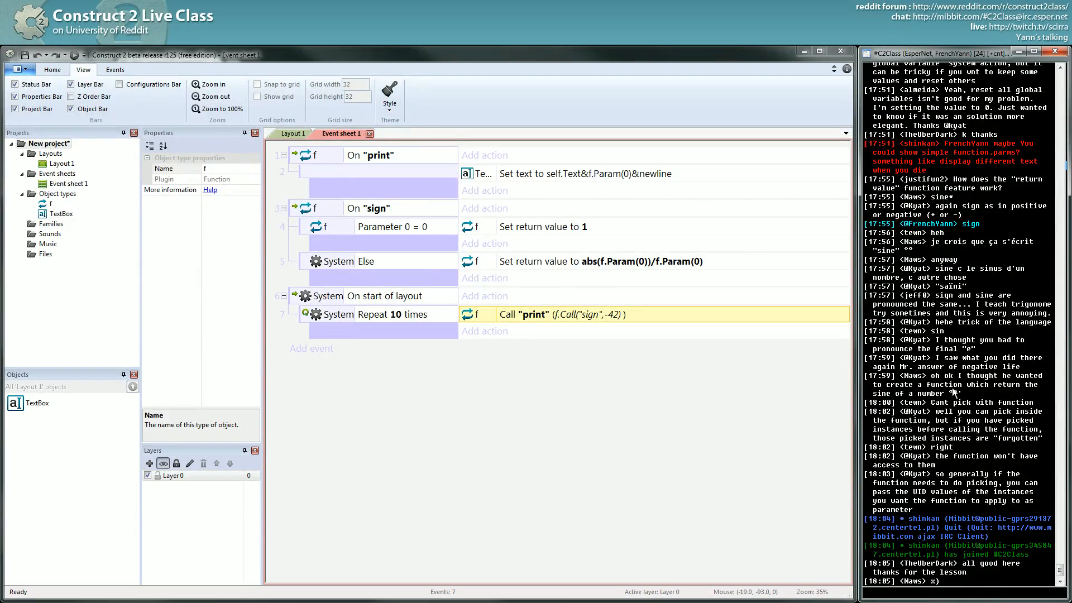
mouse_move(957, 390)
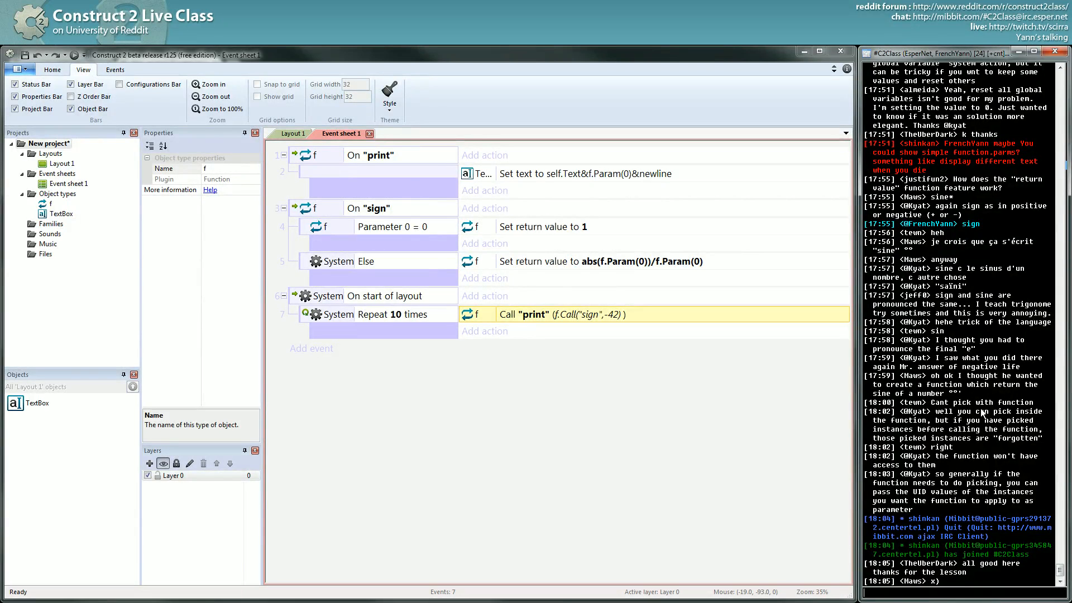
mouse_move(877, 401)
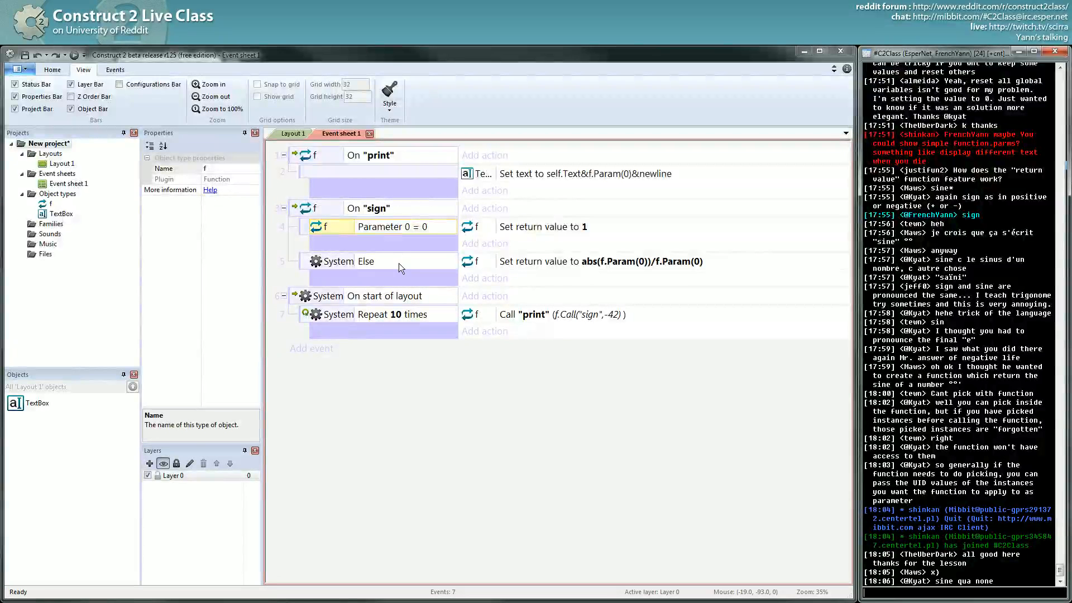
mouse_move(391, 265)
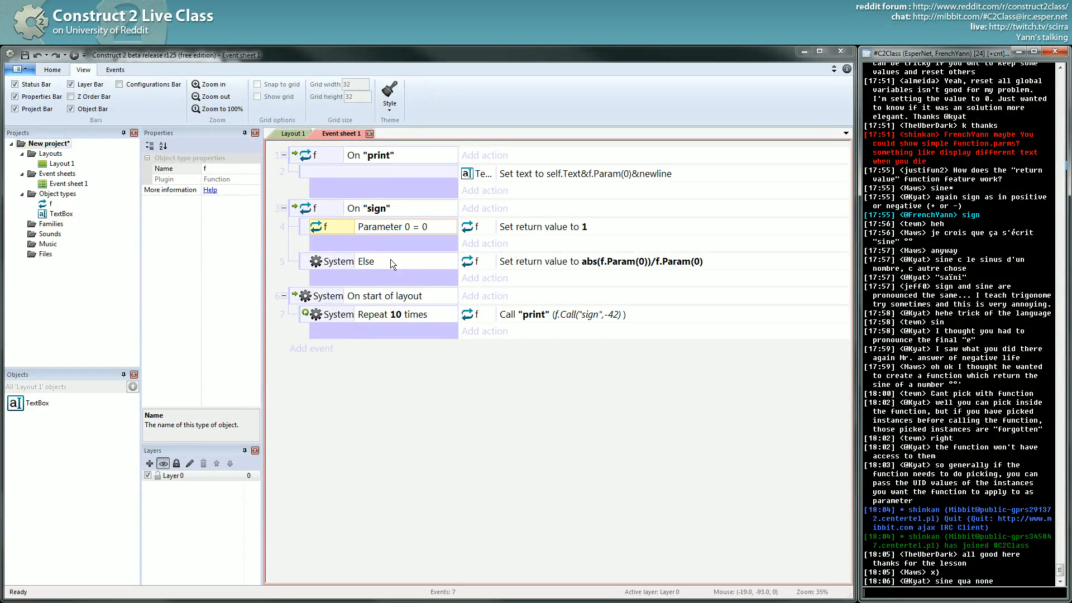
Scroll through the function demo events while the preview shows -1 printed.
scroll("down", 3)
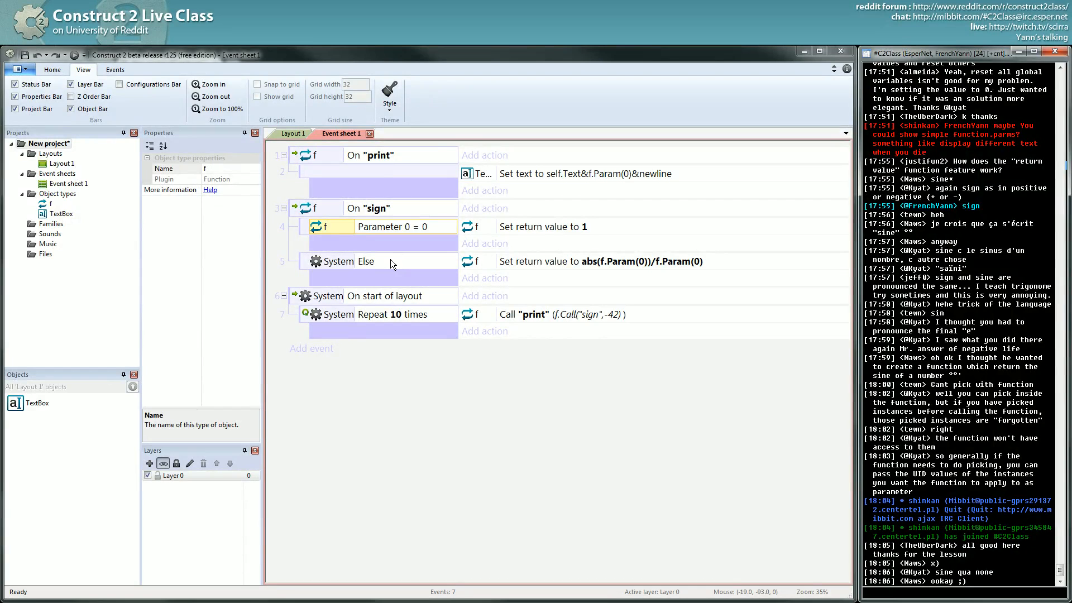
mouse_move(971, 457)
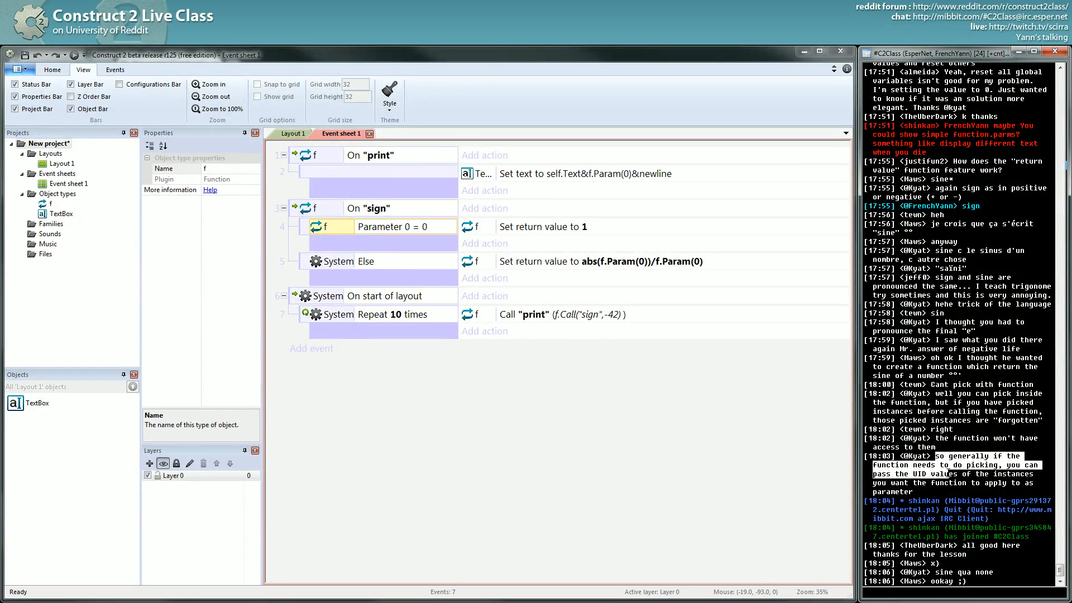
scroll("down", 3)
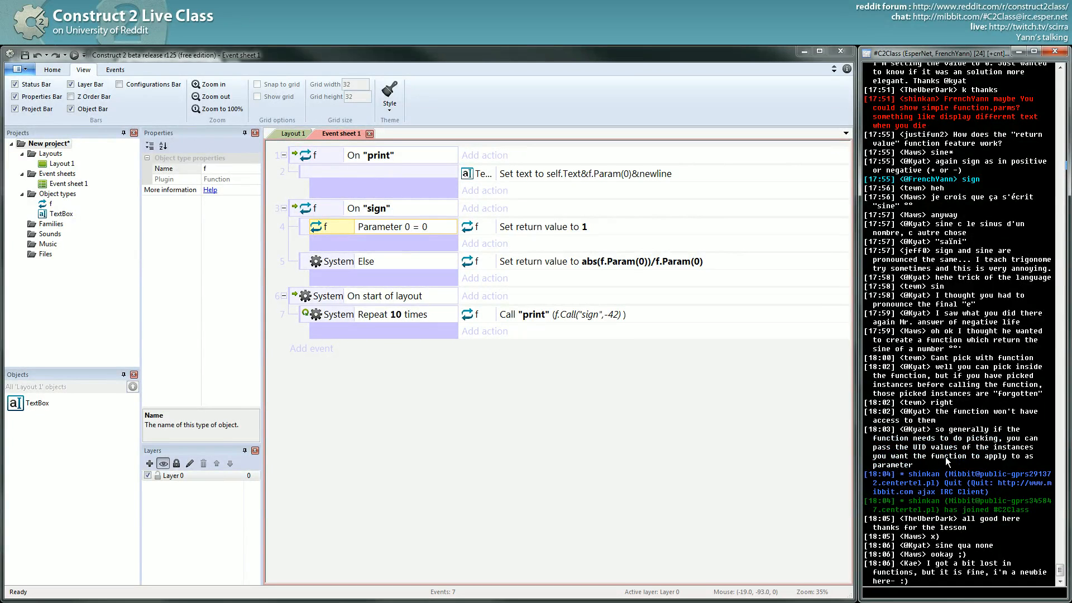
scroll("down", 3)
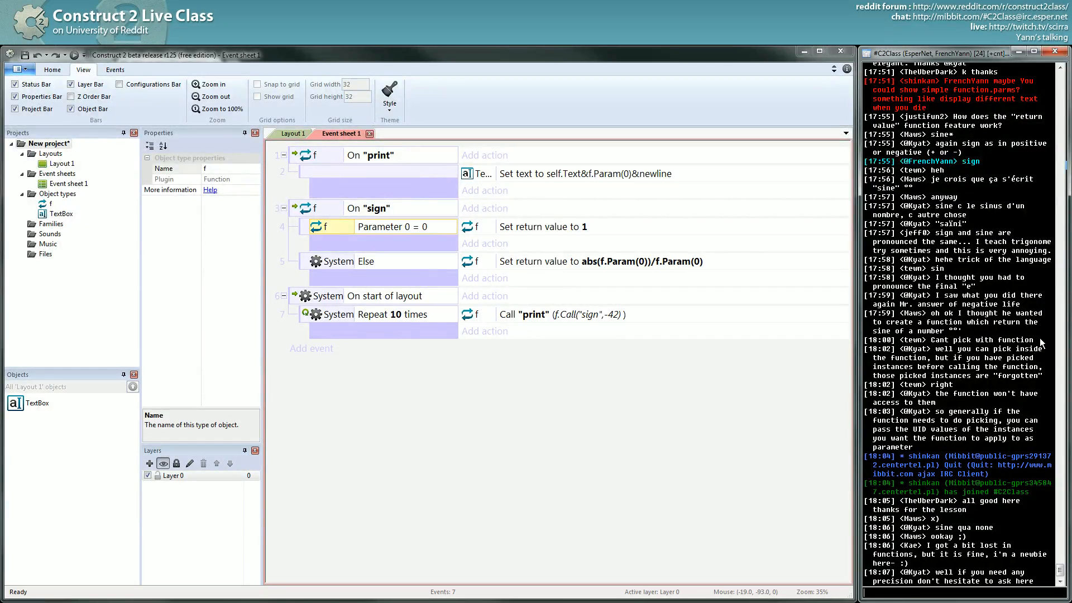
scroll("down", 3)
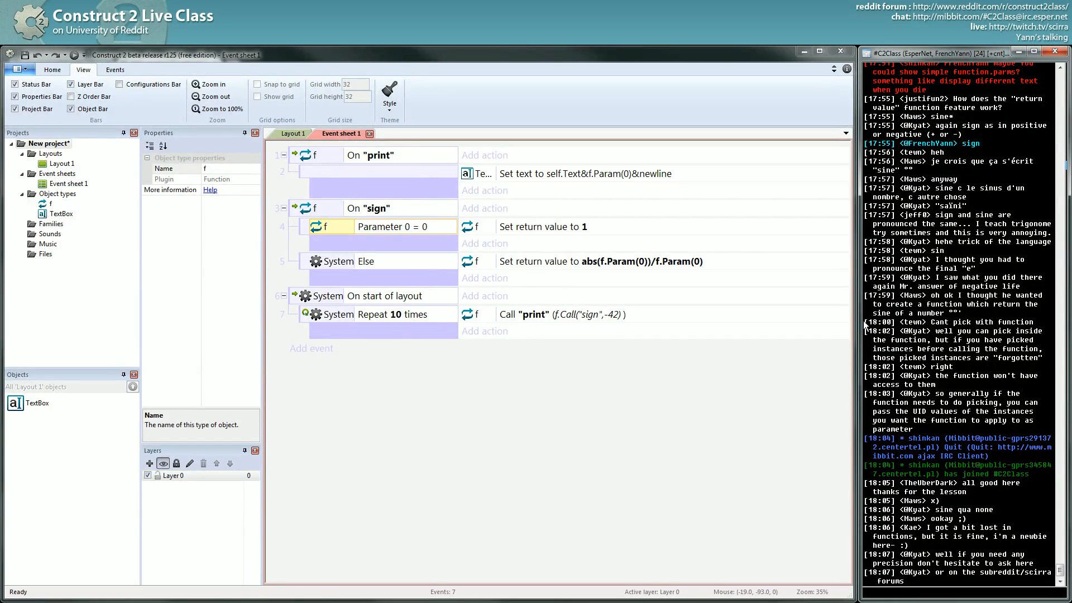
mouse_move(1031, 326)
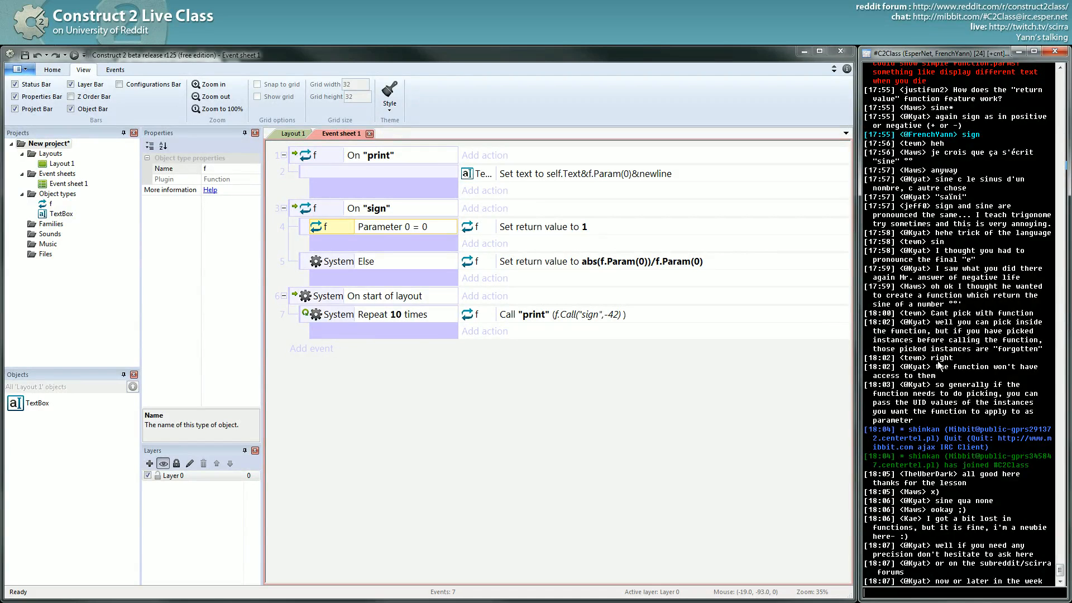
mouse_move(974, 396)
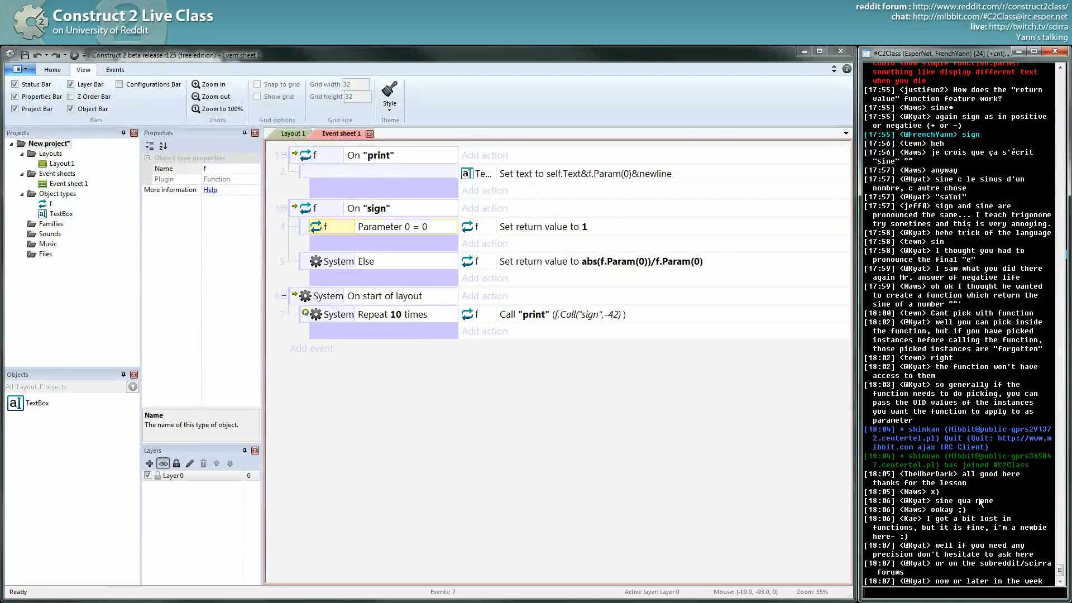
mouse_move(998, 497)
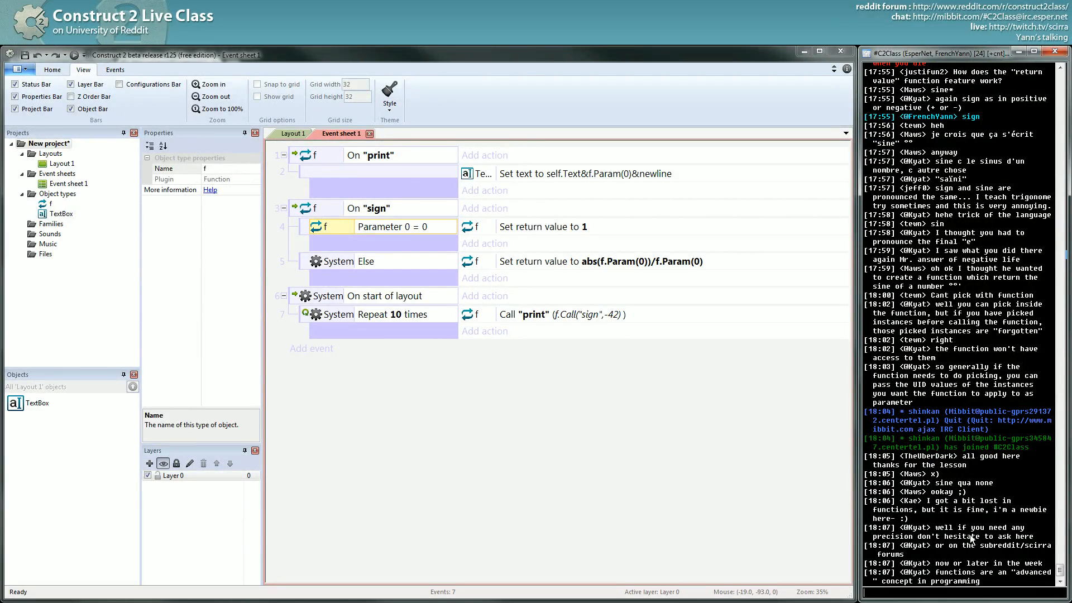
mouse_move(937, 525)
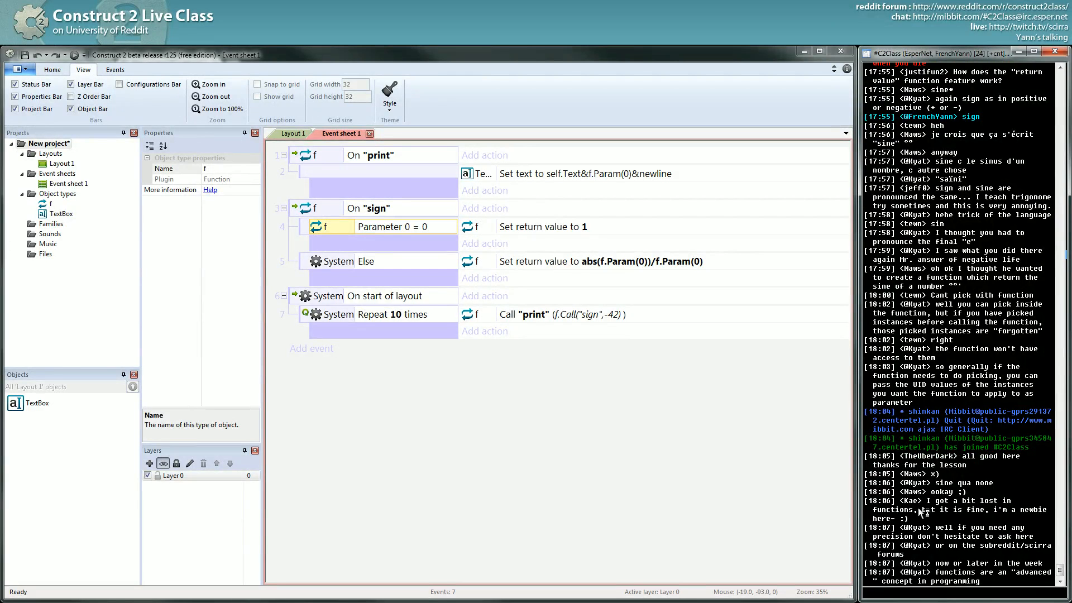
scroll("down", 3)
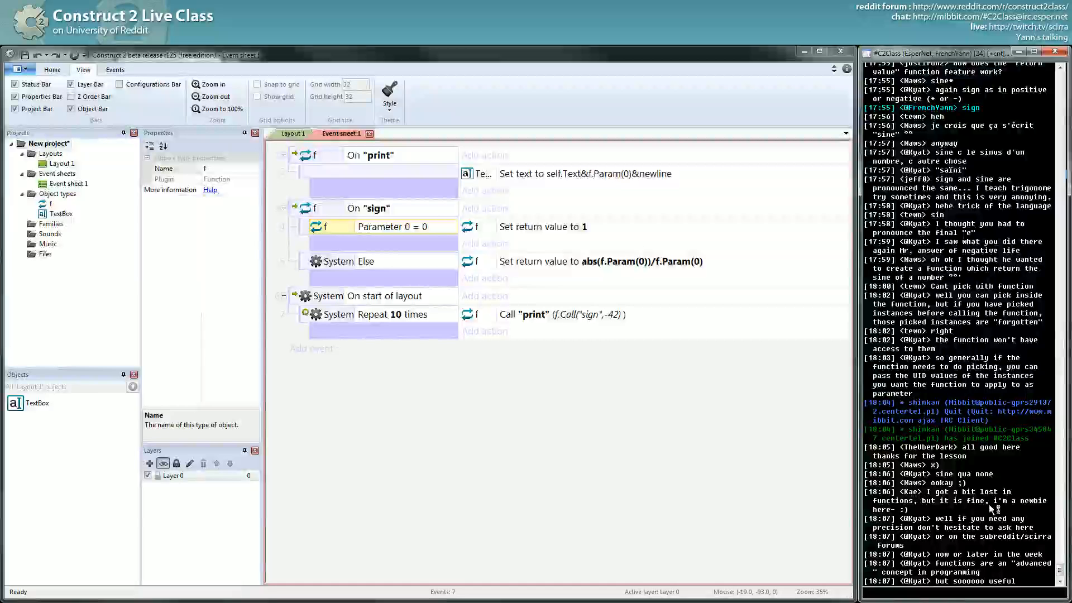
scroll("down", 3)
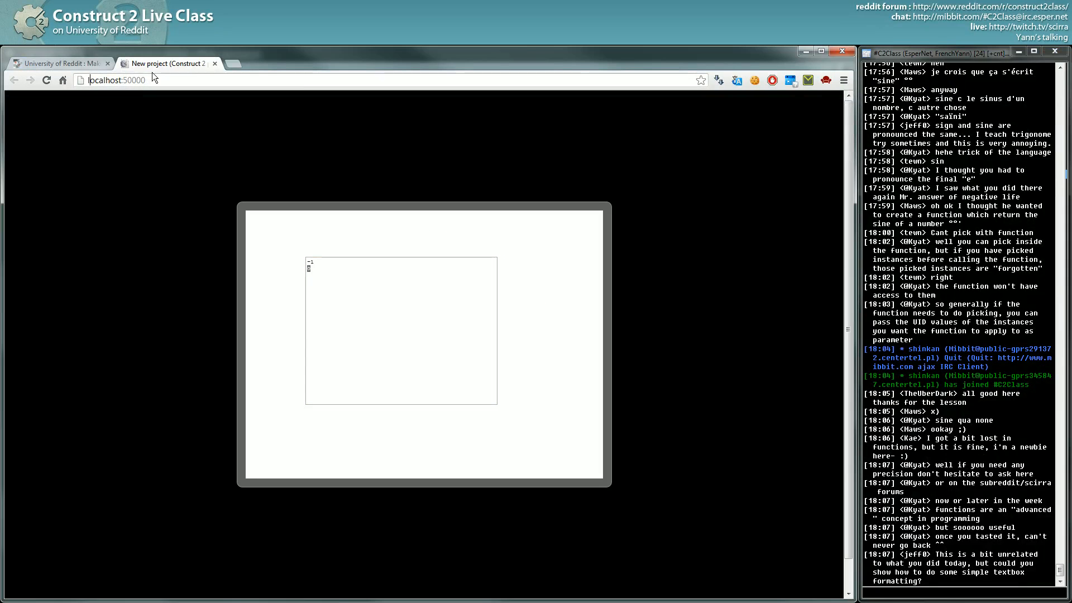
Switch to the 'Live class on Construct 2' tab and scroll the construct2class post list.
left_click(112, 80)
type("www.reddit.com/r/construct2class/")
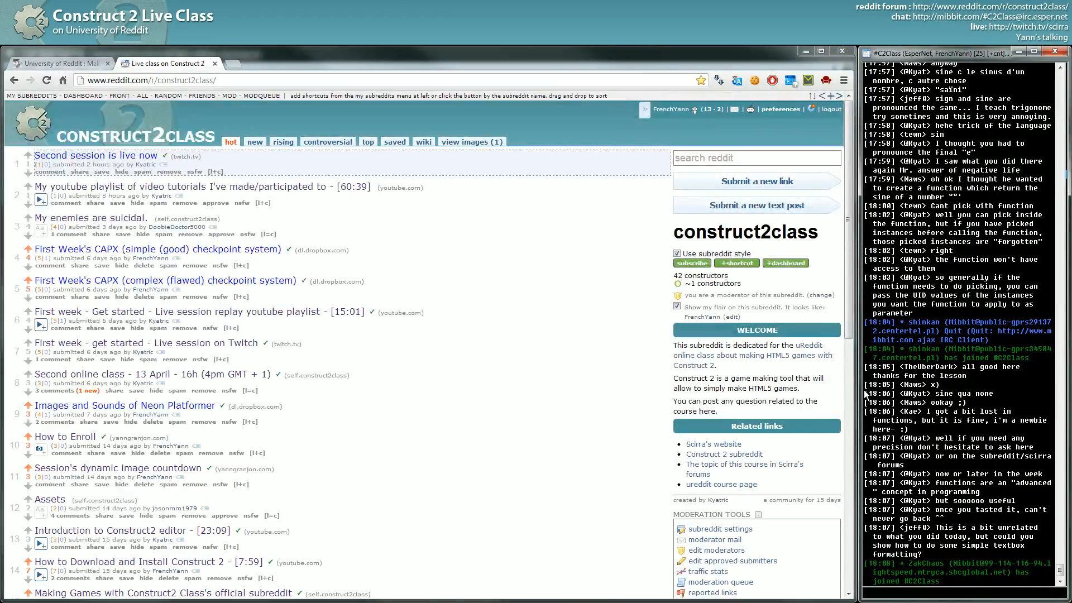
mouse_move(1010, 401)
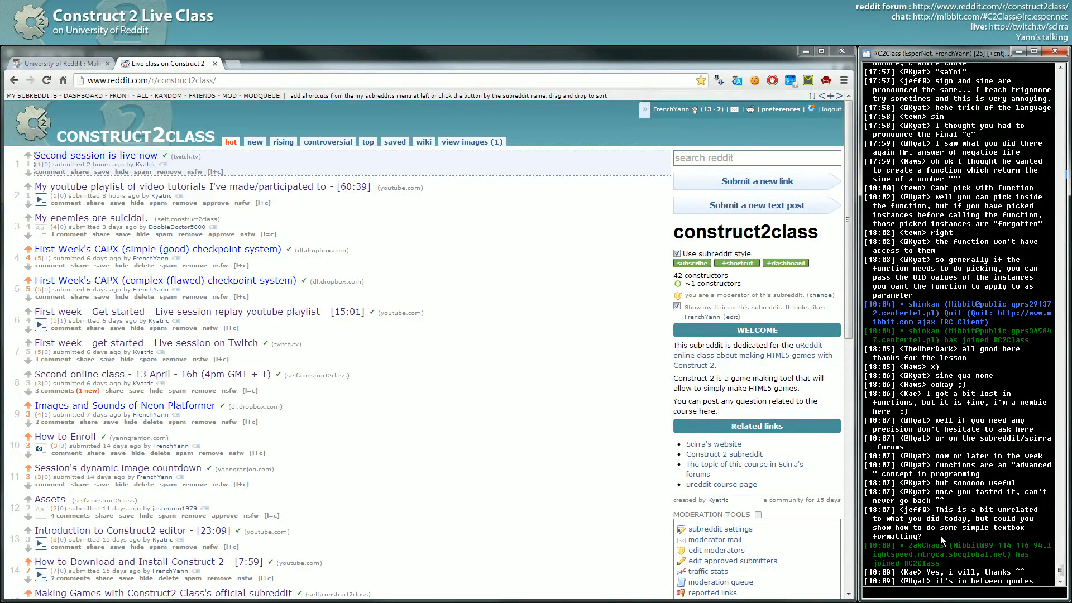
mouse_move(884, 445)
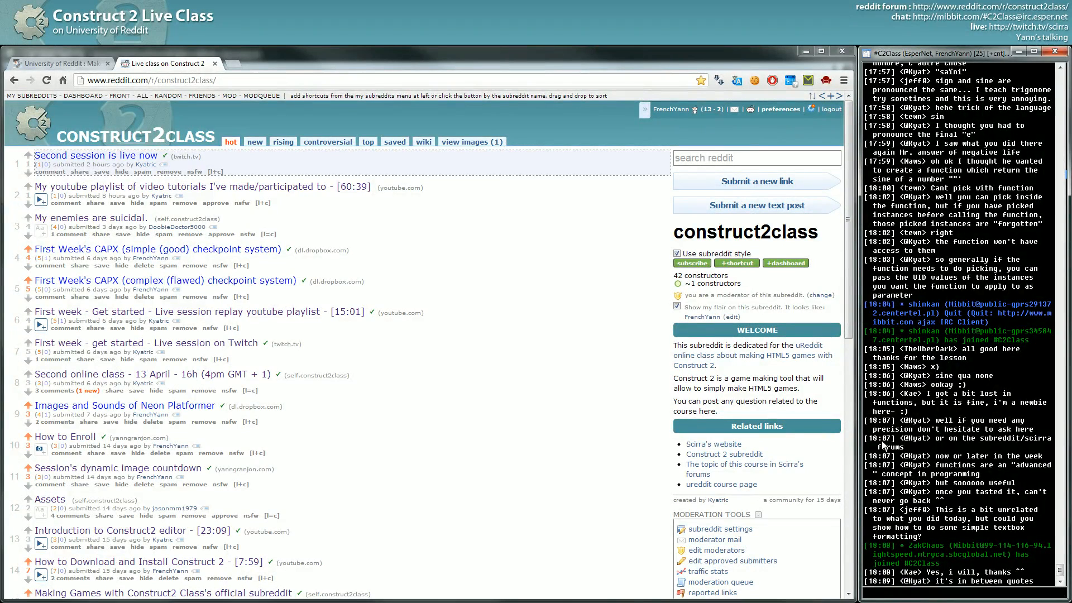
mouse_move(928, 456)
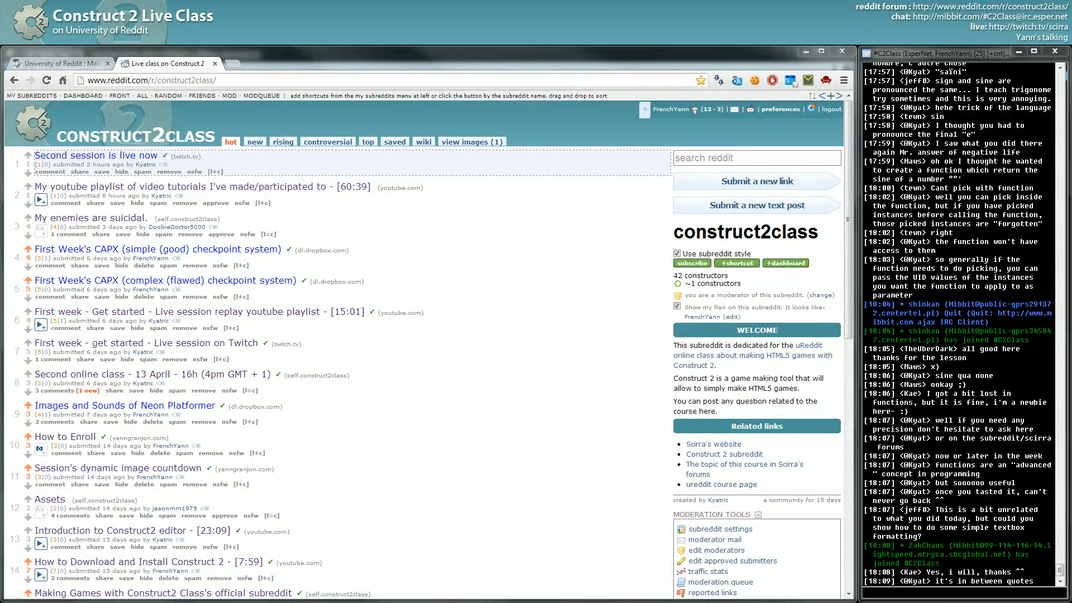
scroll("down", 3)
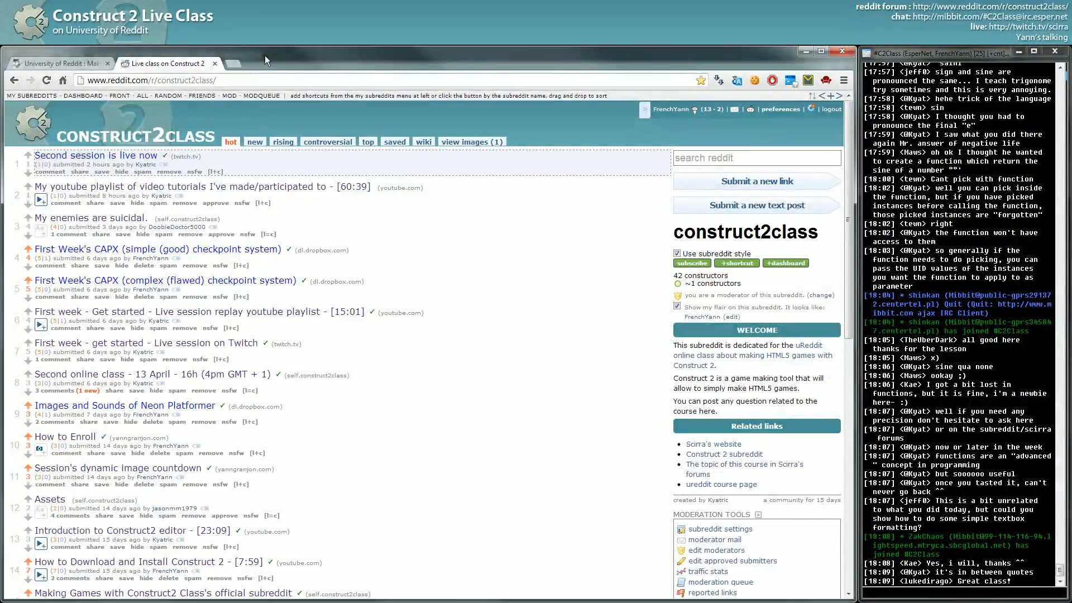
Load the Dropbox Parallax Scenery index.html demo in a new tab.
left_click(230, 63)
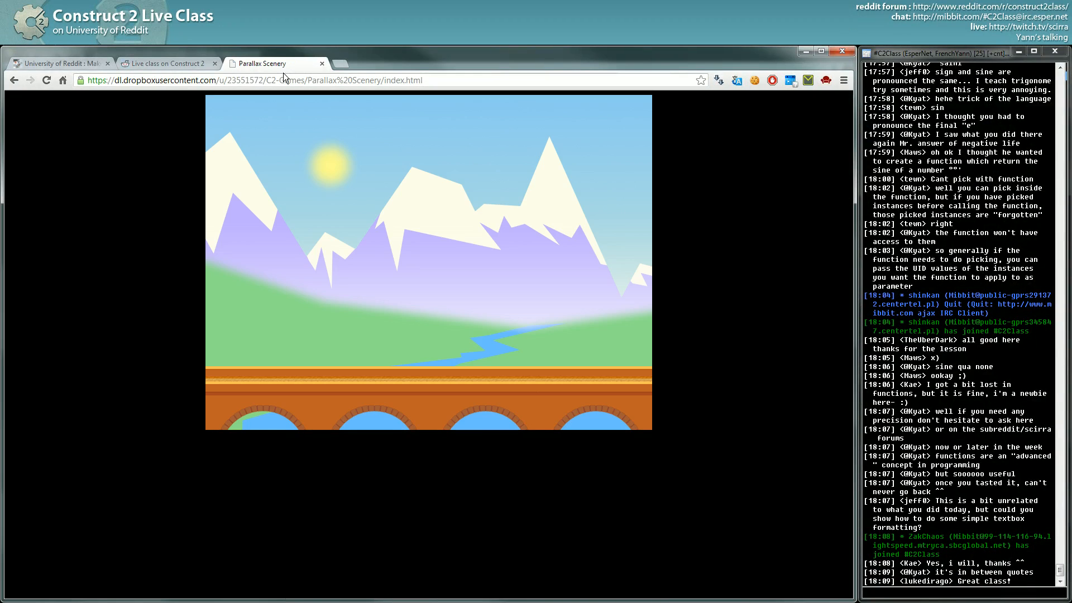
scroll("down", 3)
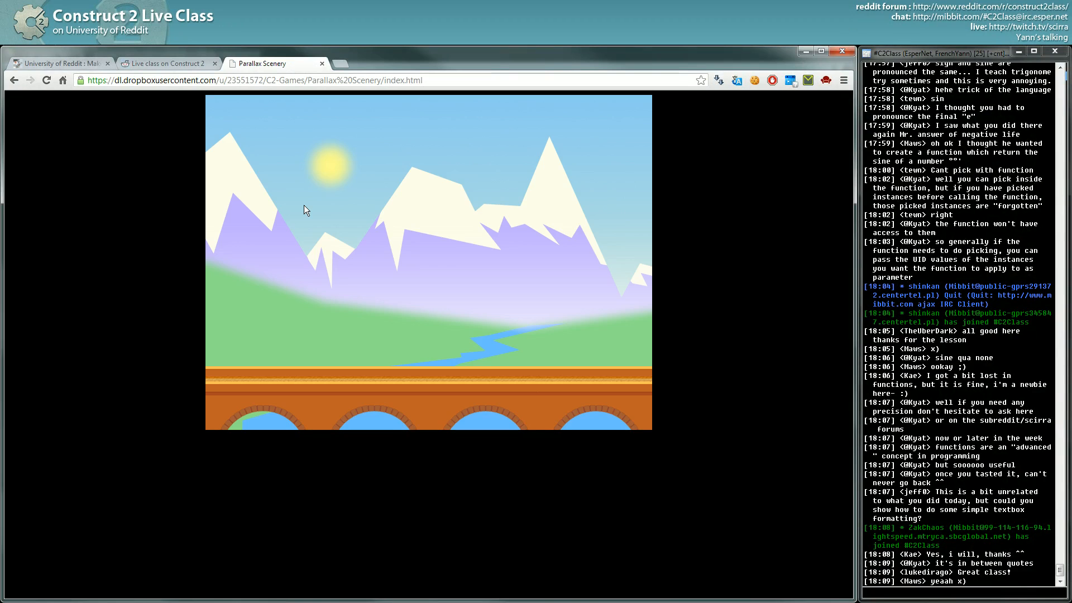
mouse_move(286, 247)
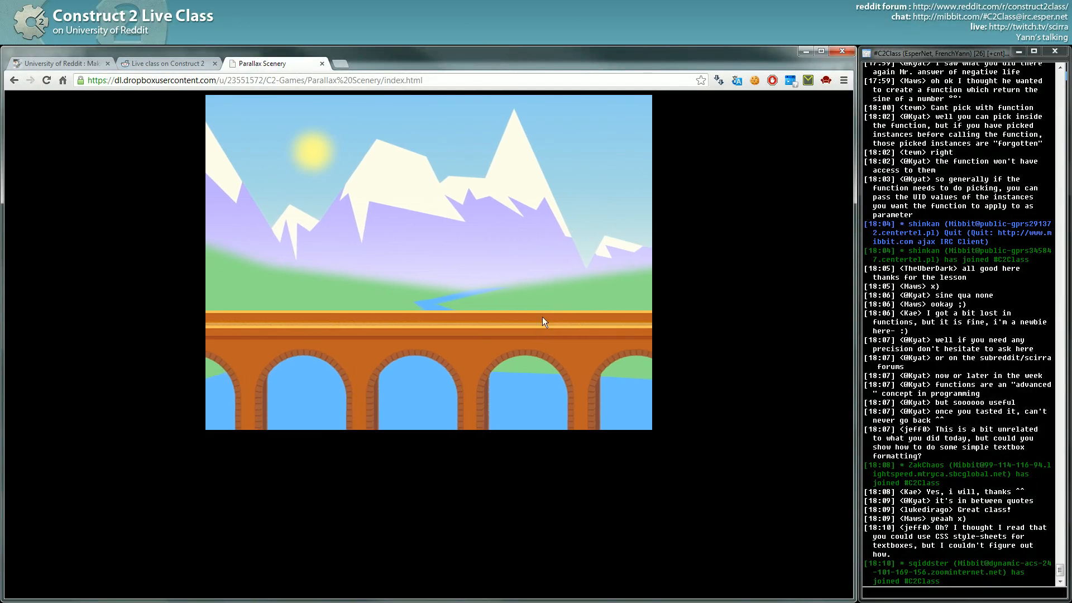
Paste the Parallax Scenery demo URL into the IRC input and send it.
right_click(274, 80)
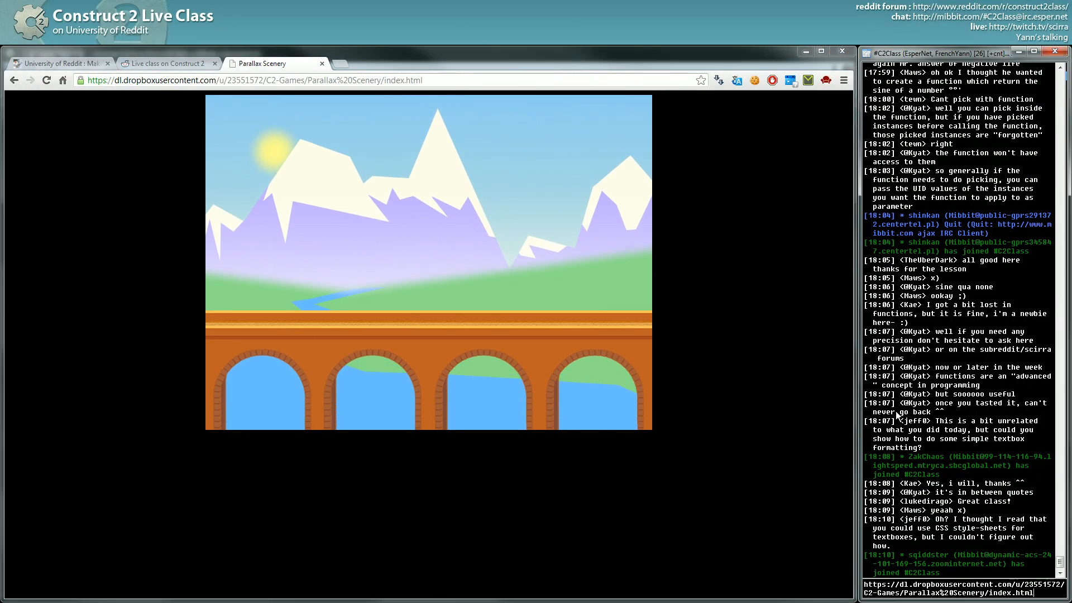
scroll("down", 3)
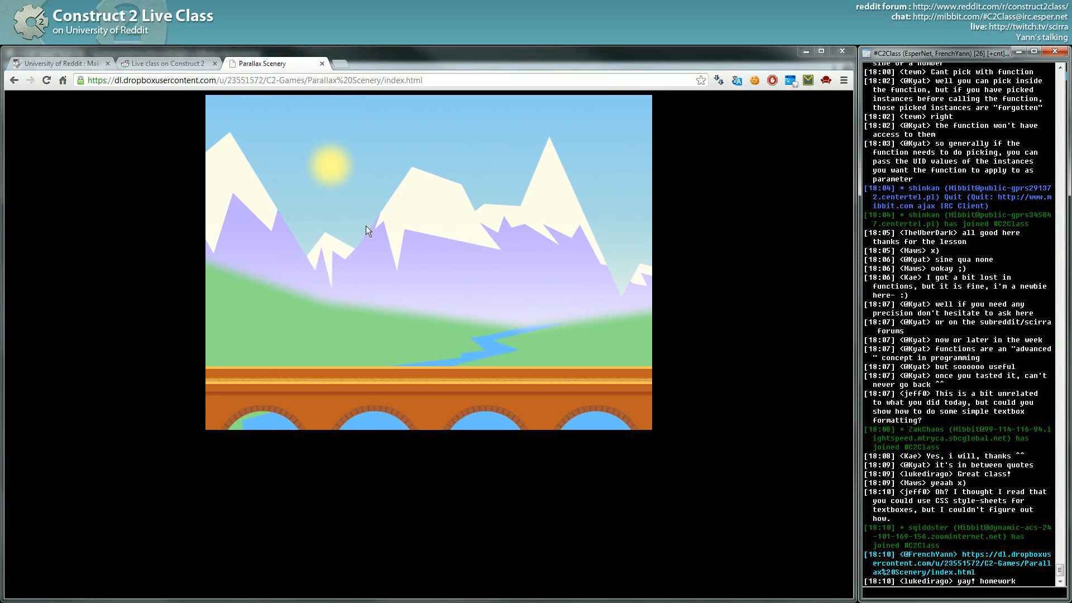
mouse_move(342, 232)
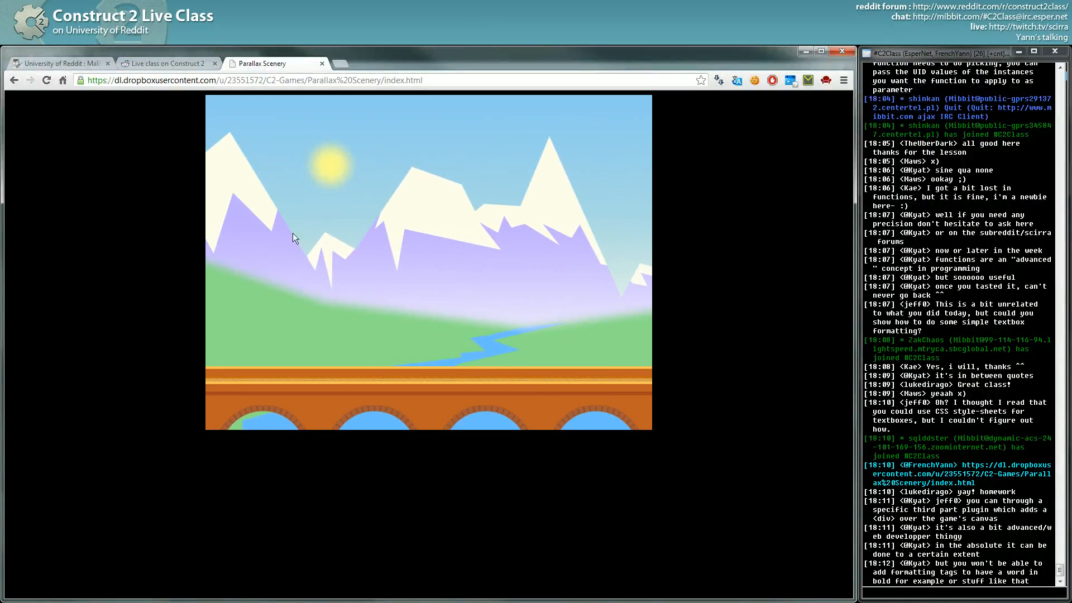
mouse_move(329, 147)
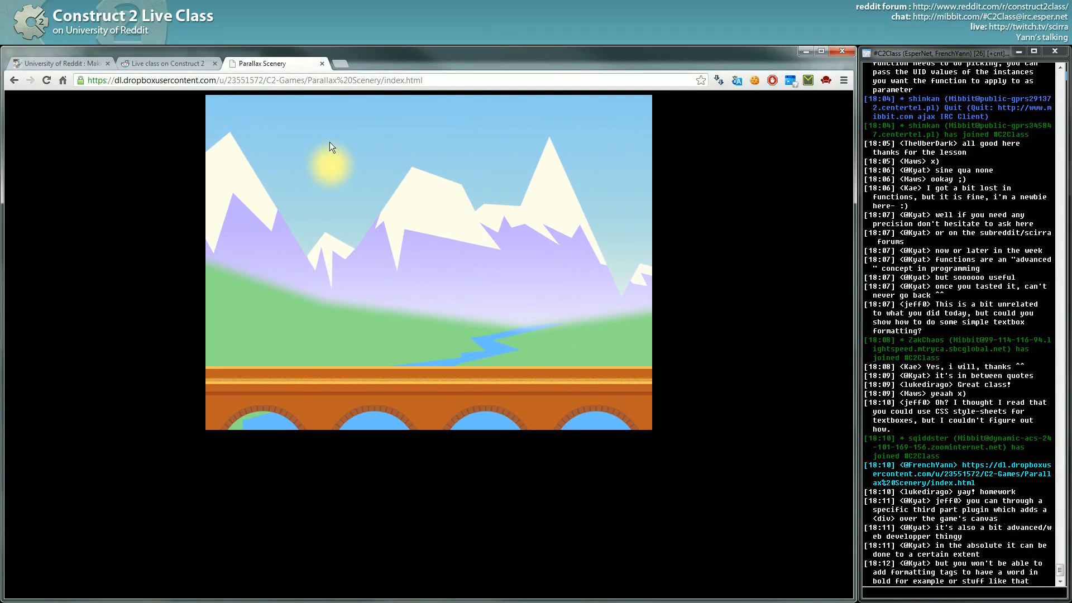
mouse_move(230, 137)
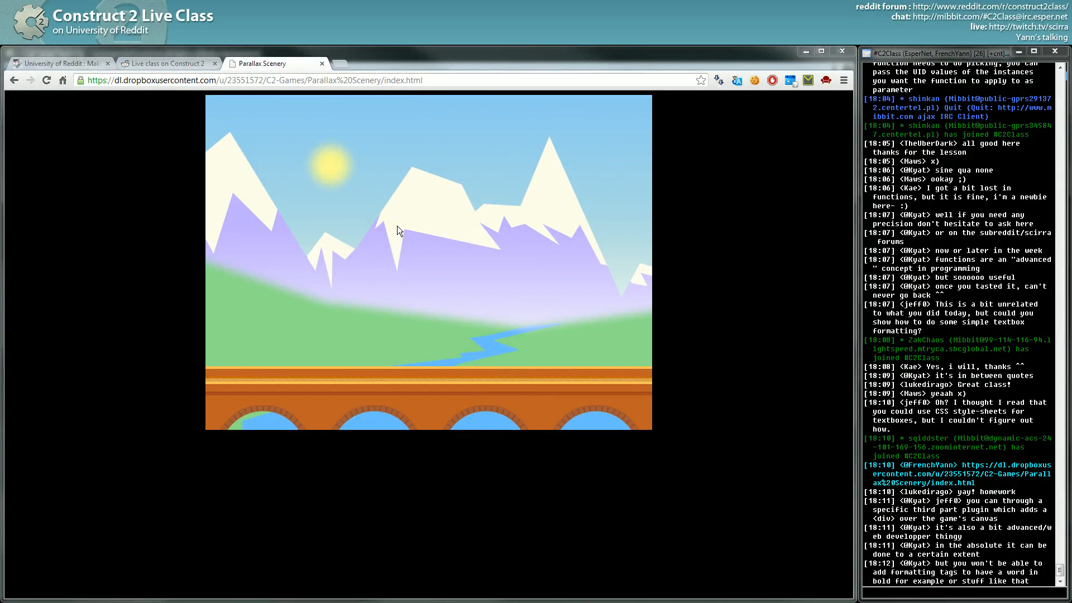
mouse_move(403, 263)
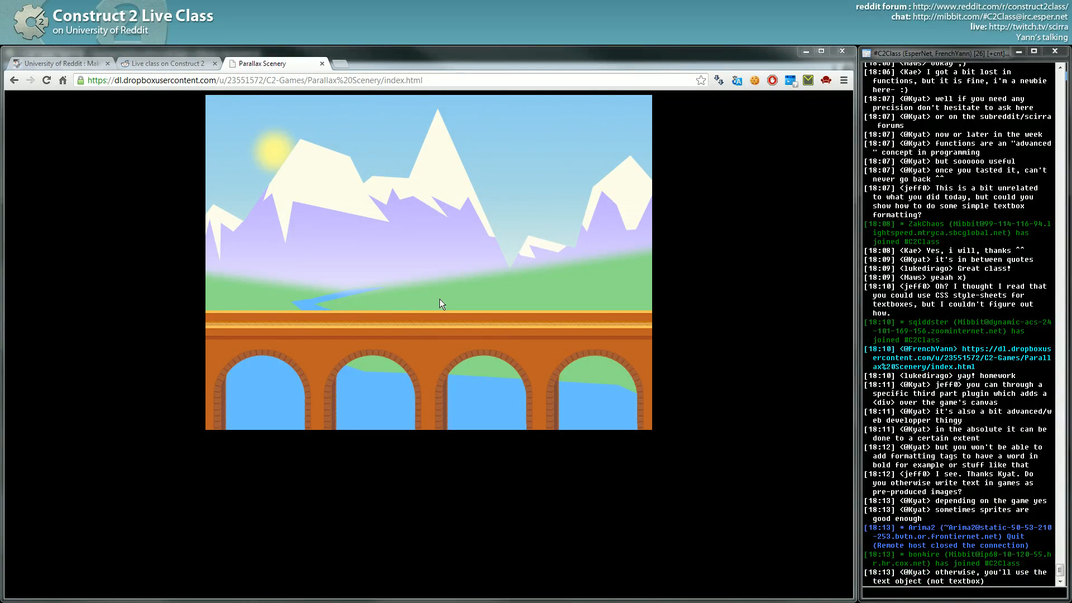
Scroll the Parallax Scenery demo view as its layers shift.
scroll("down", 3)
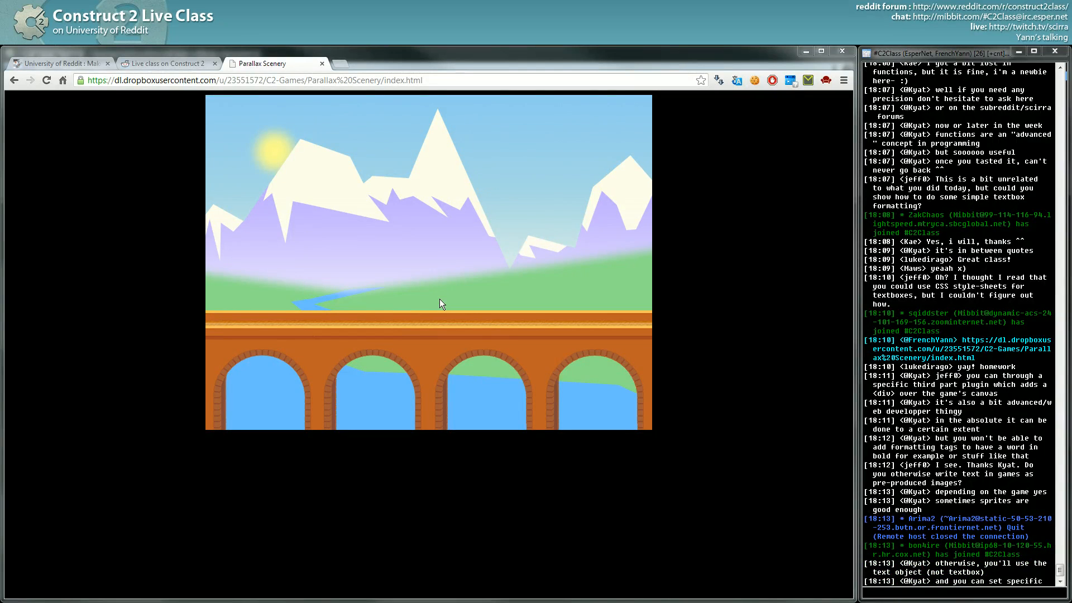
scroll("down", 3)
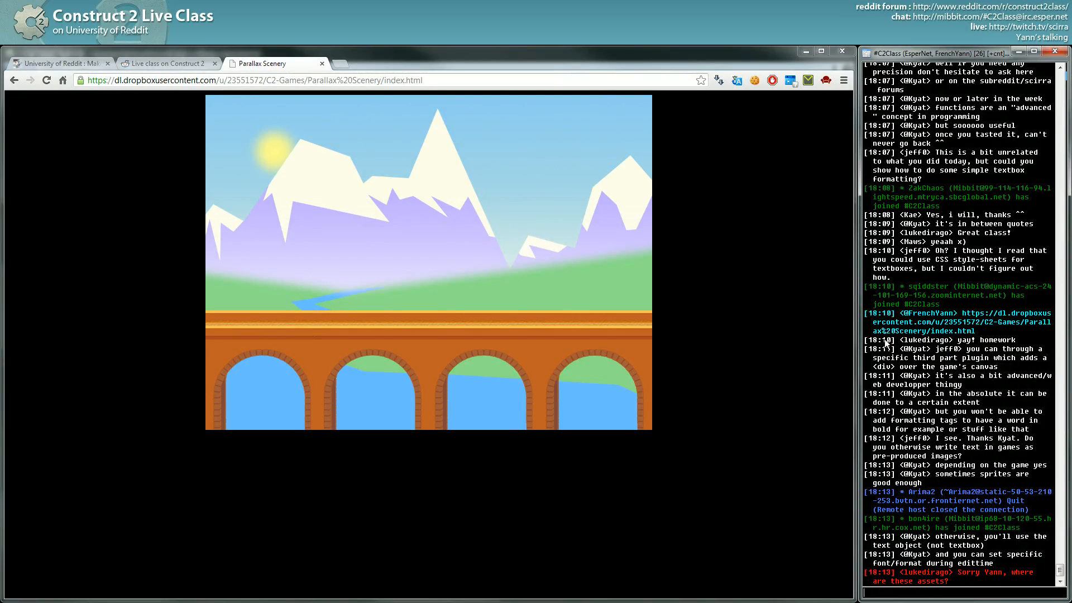
mouse_move(912, 331)
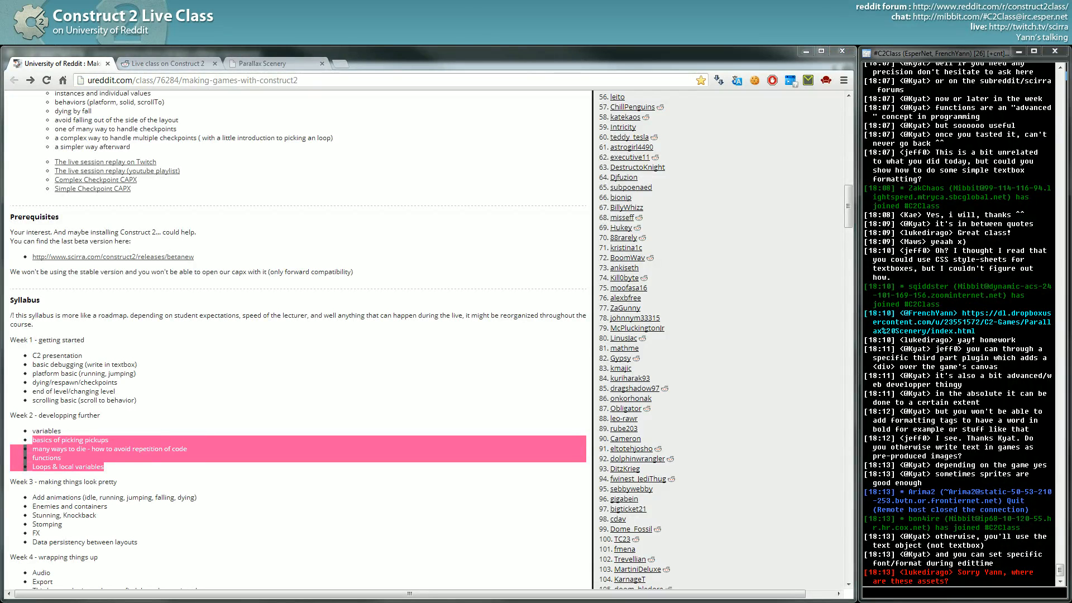
scroll("down", 3)
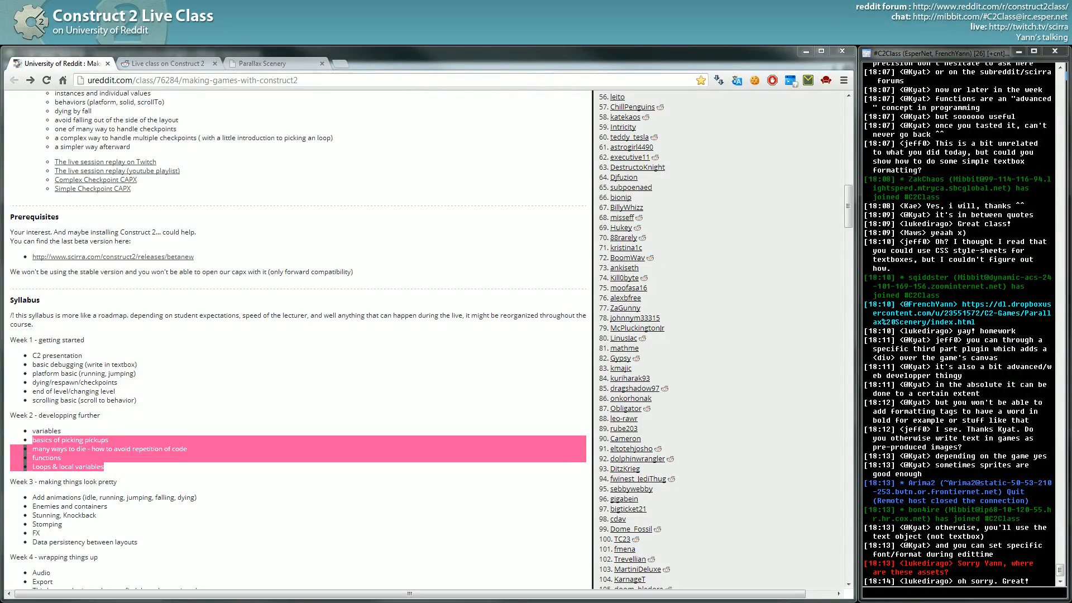
scroll("down", 3)
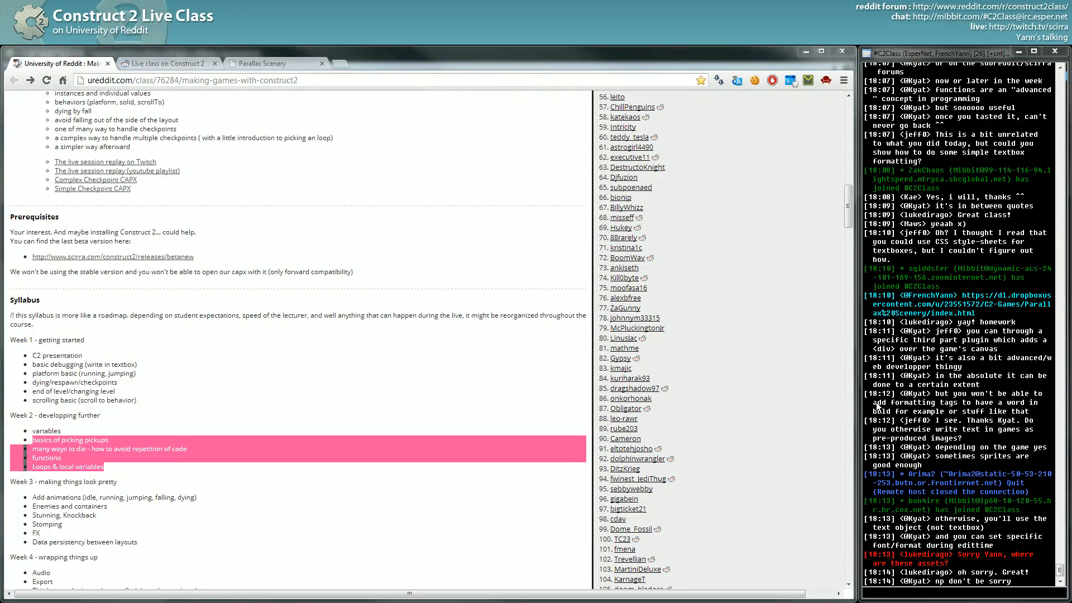
scroll("down", 3)
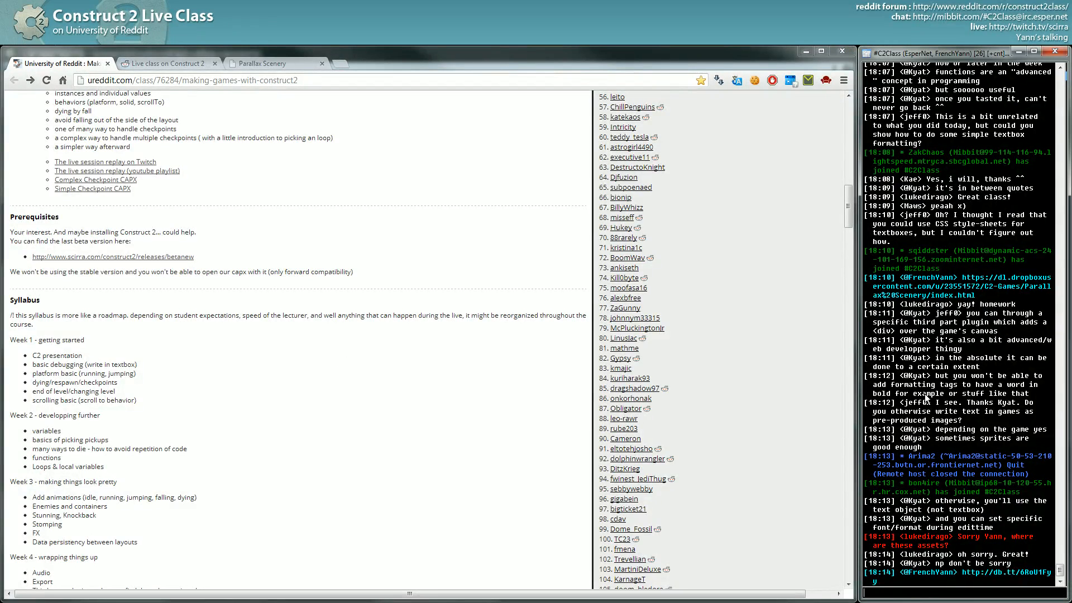
scroll("down", 3)
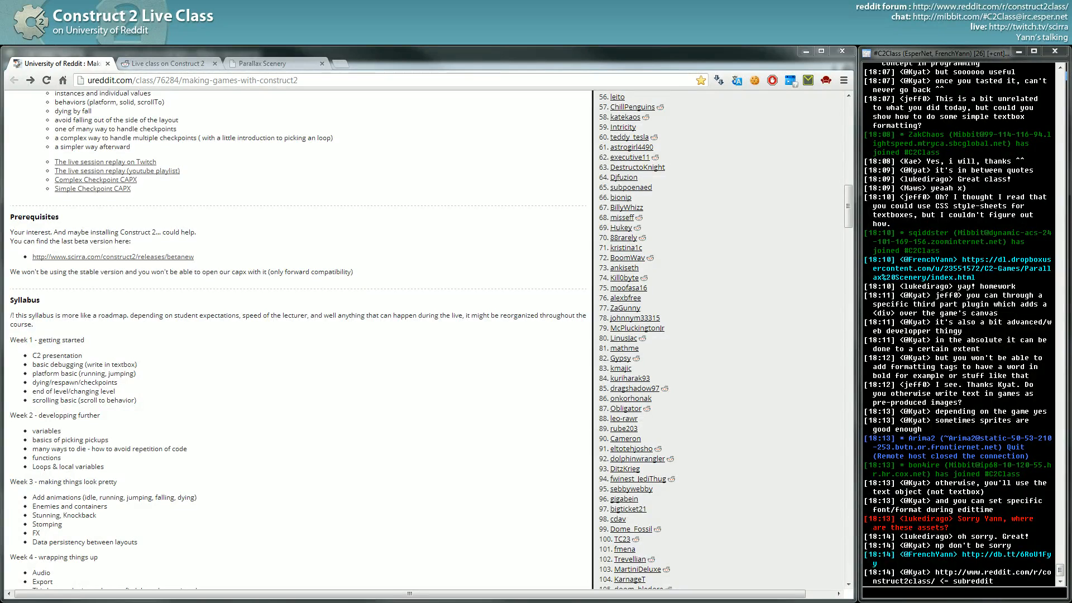
Scroll the chat and open the posted Drag&Drop demo link.
scroll("down", 3)
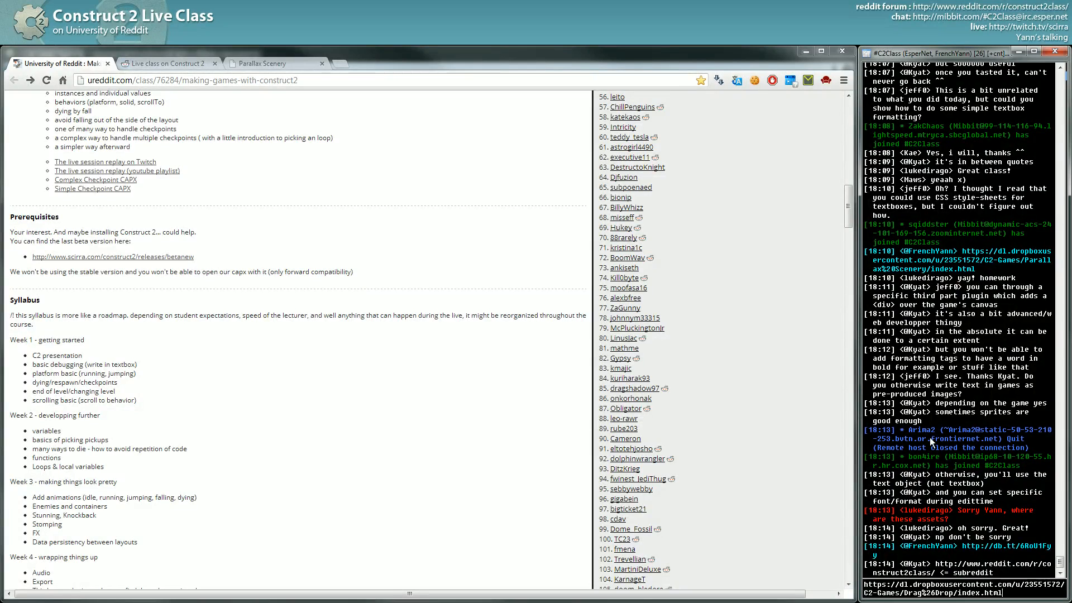
scroll("down", 3)
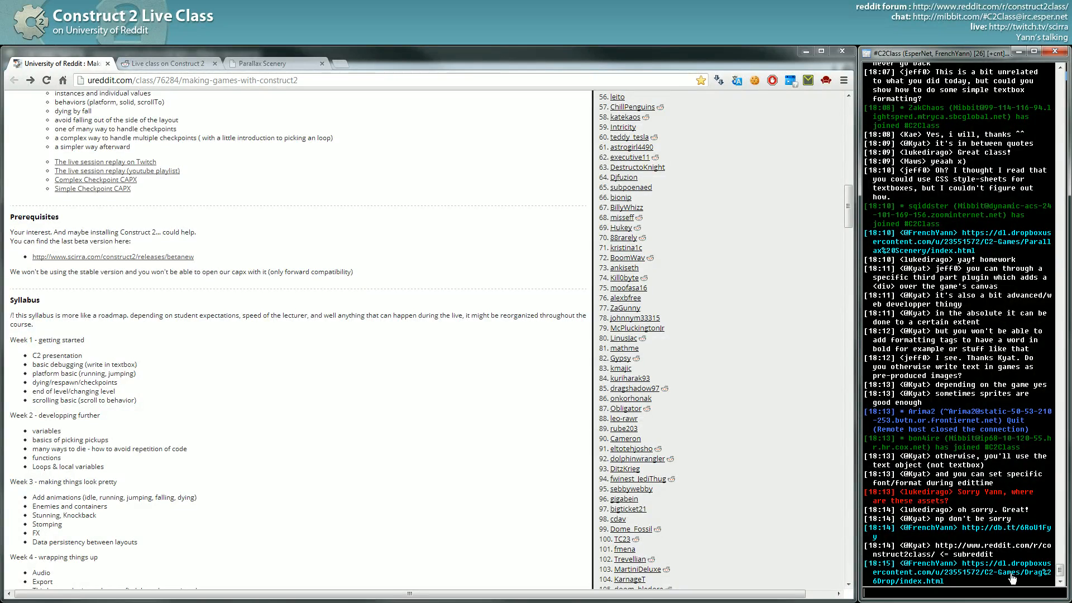
left_click(963, 576)
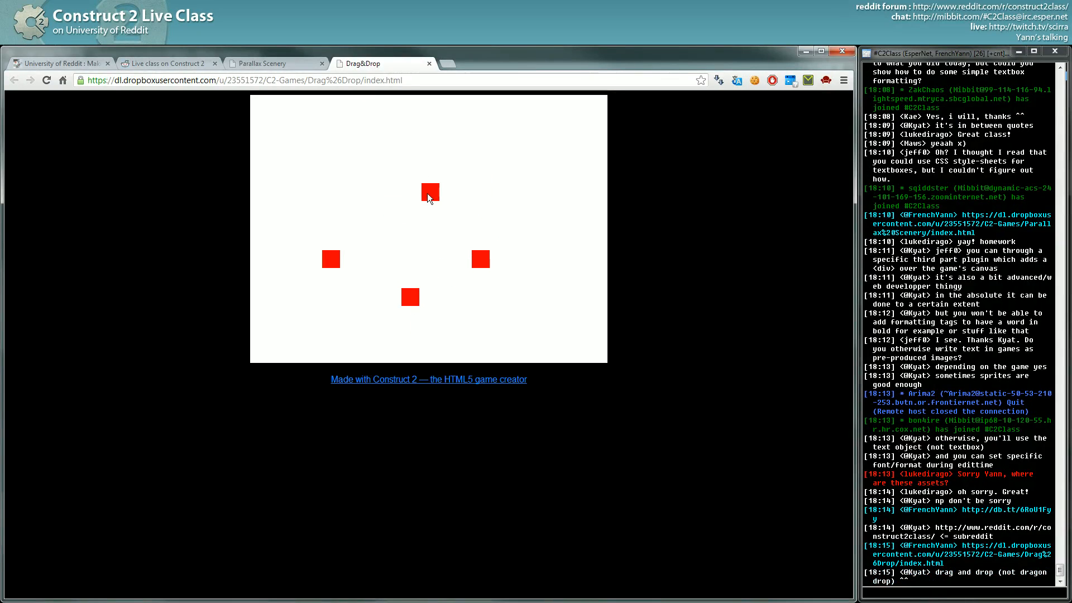
Drag two red squares to new spots near the middle of the canvas.
left_click_drag(429, 190, 404, 199)
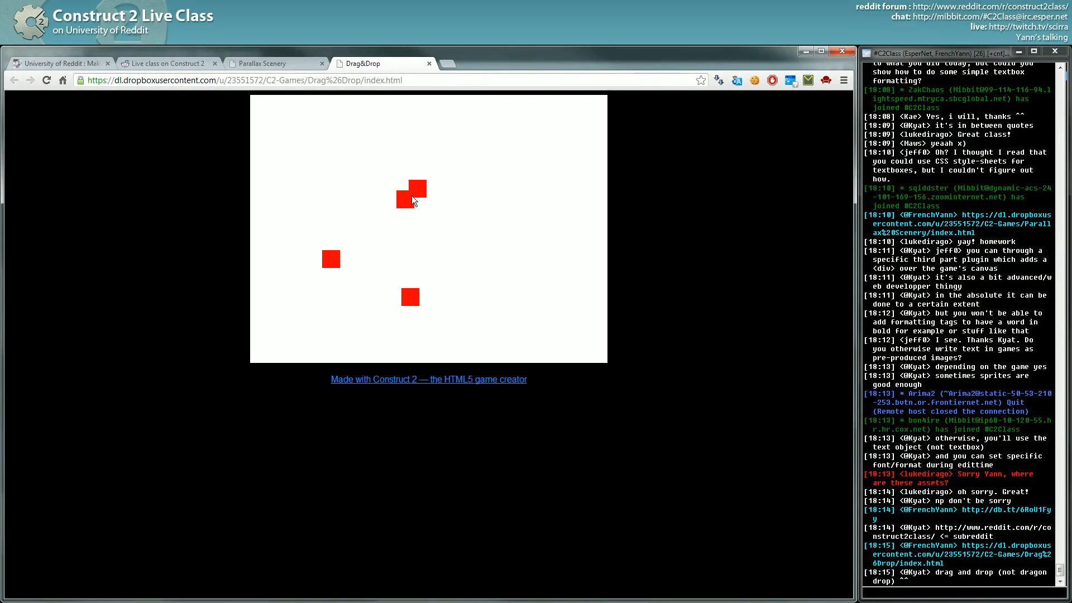
left_click_drag(410, 195, 428, 231)
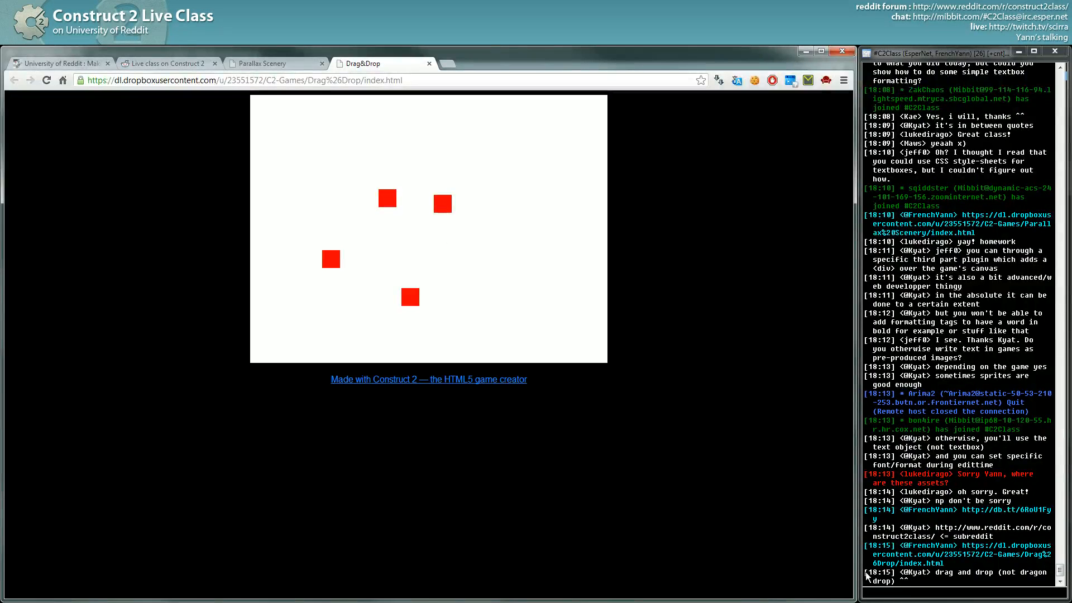
mouse_move(613, 445)
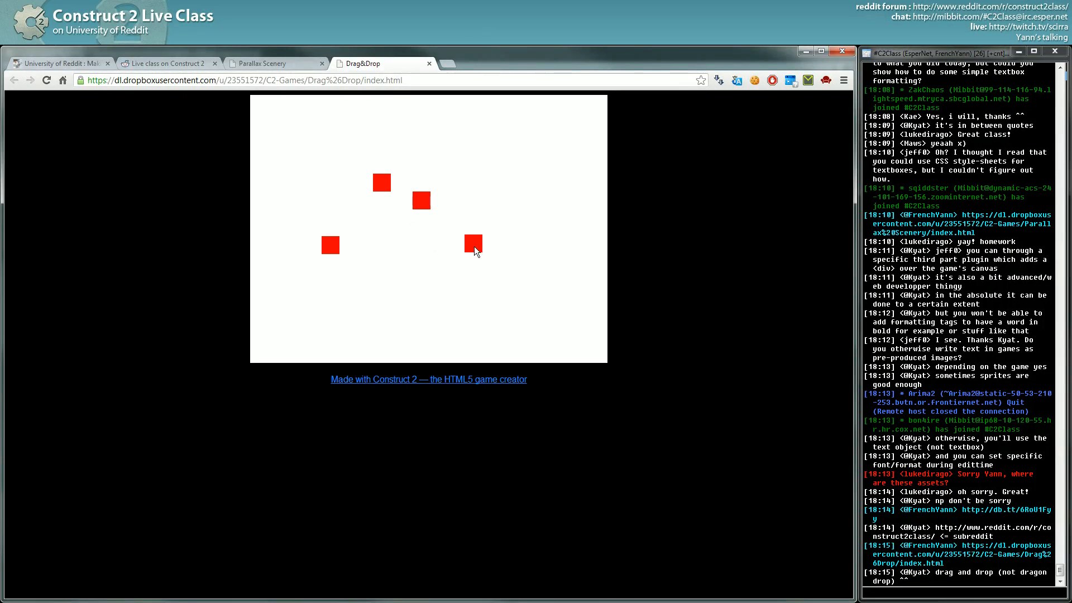
mouse_move(476, 384)
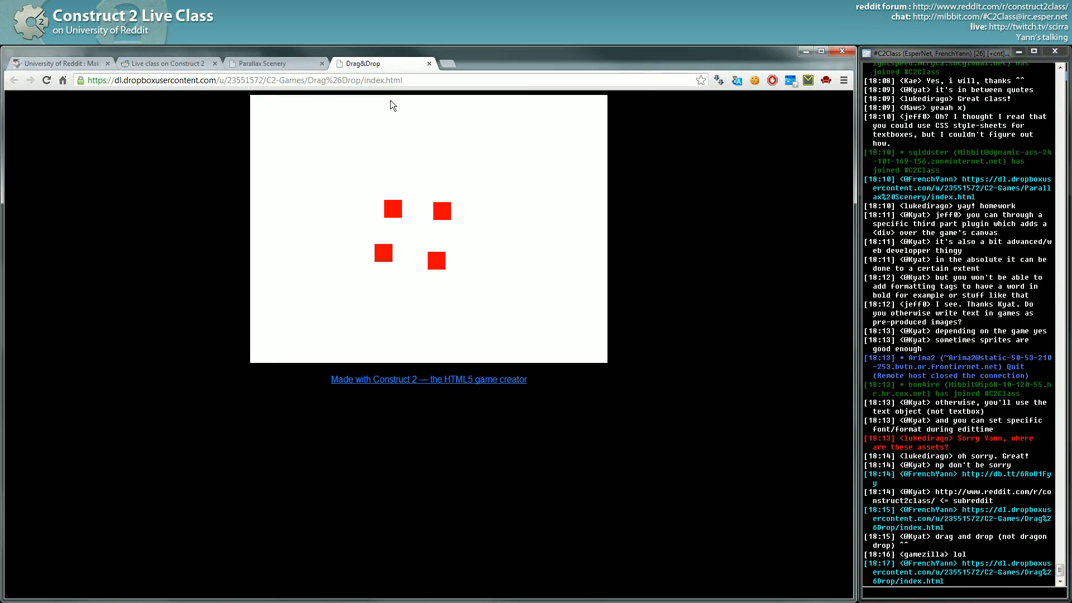
left_click(267, 63)
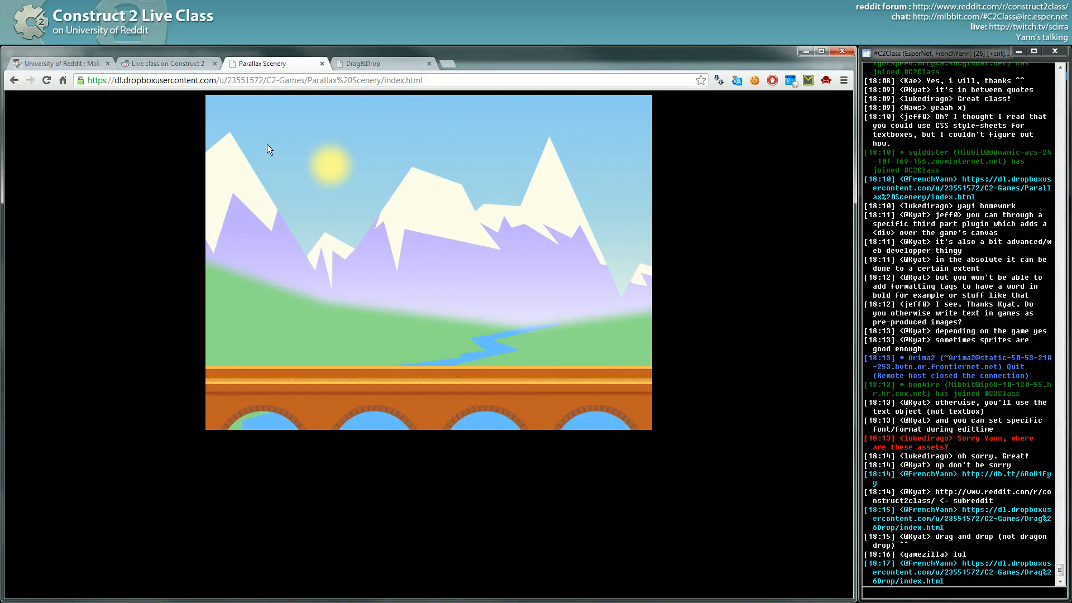
mouse_move(268, 142)
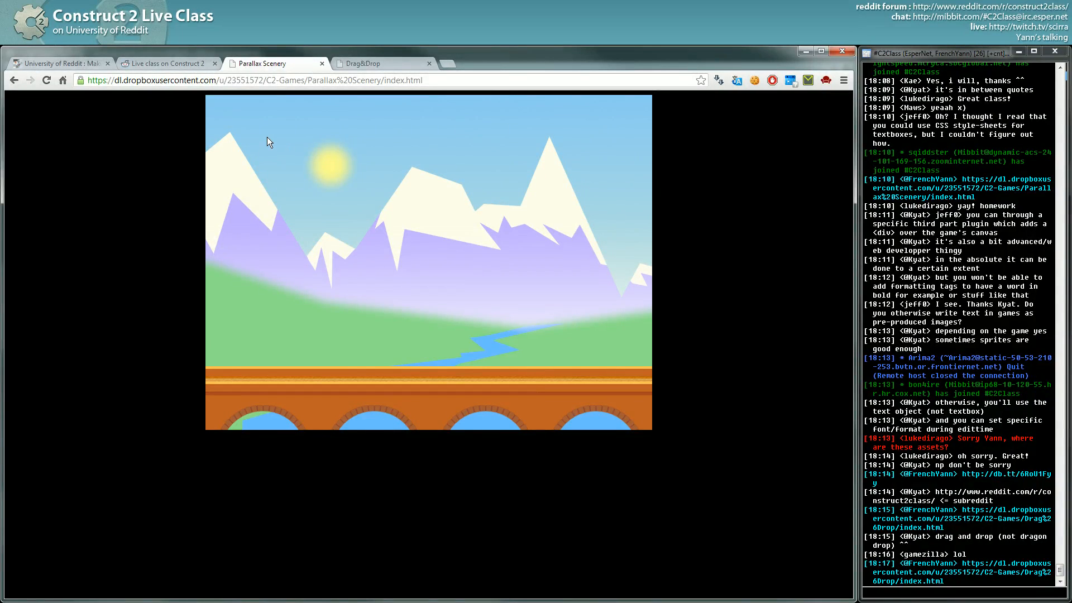
mouse_move(264, 91)
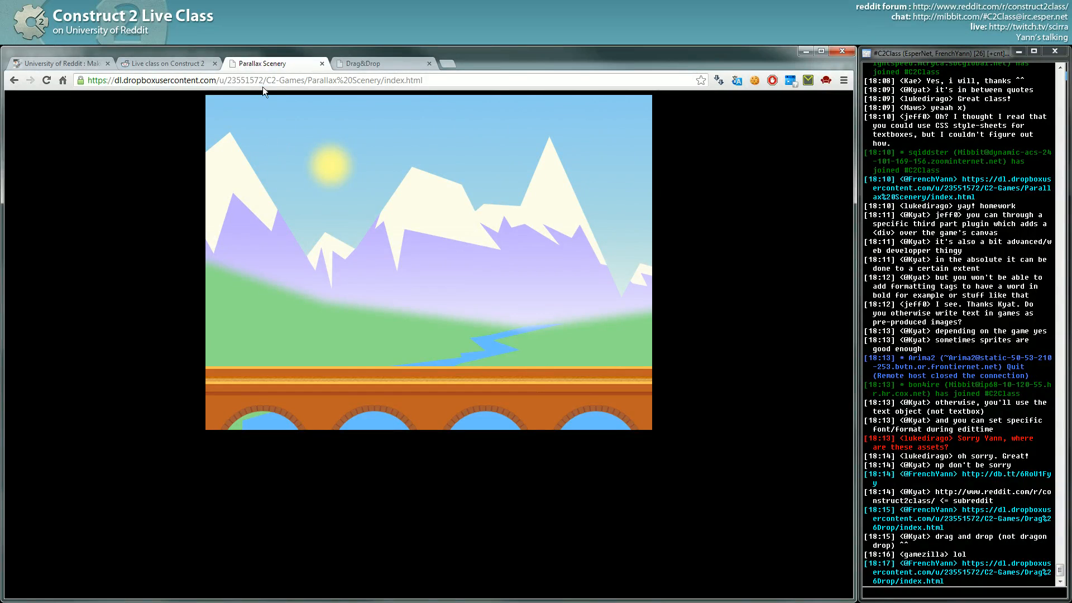
left_click(445, 63)
type("www.ludumdare.com")
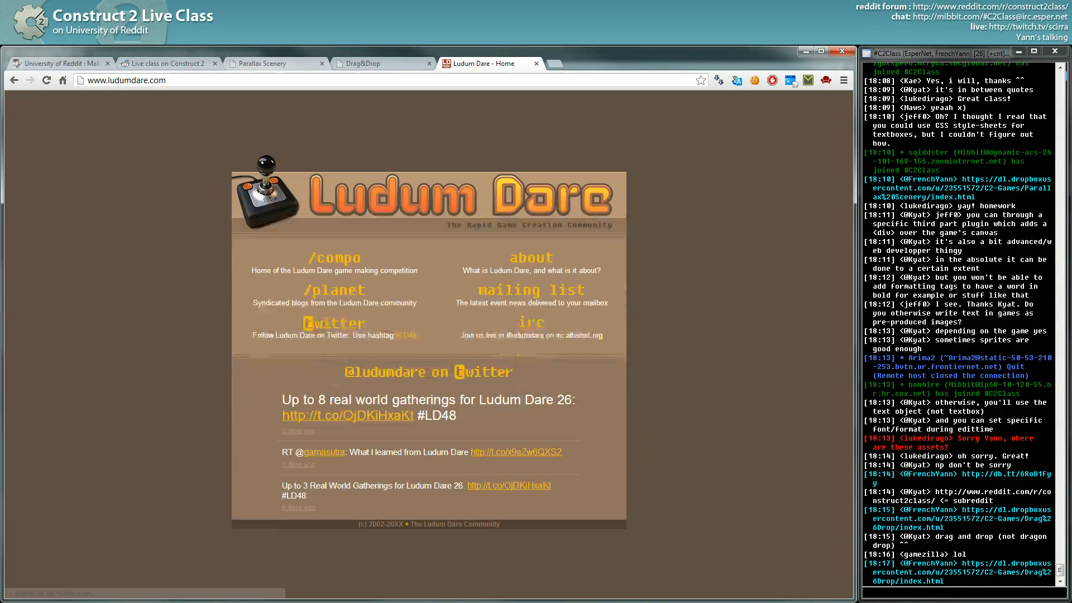
Go to the Ludum Dare compo page showing the Ludum Dare 26 countdown.
left_click(333, 258)
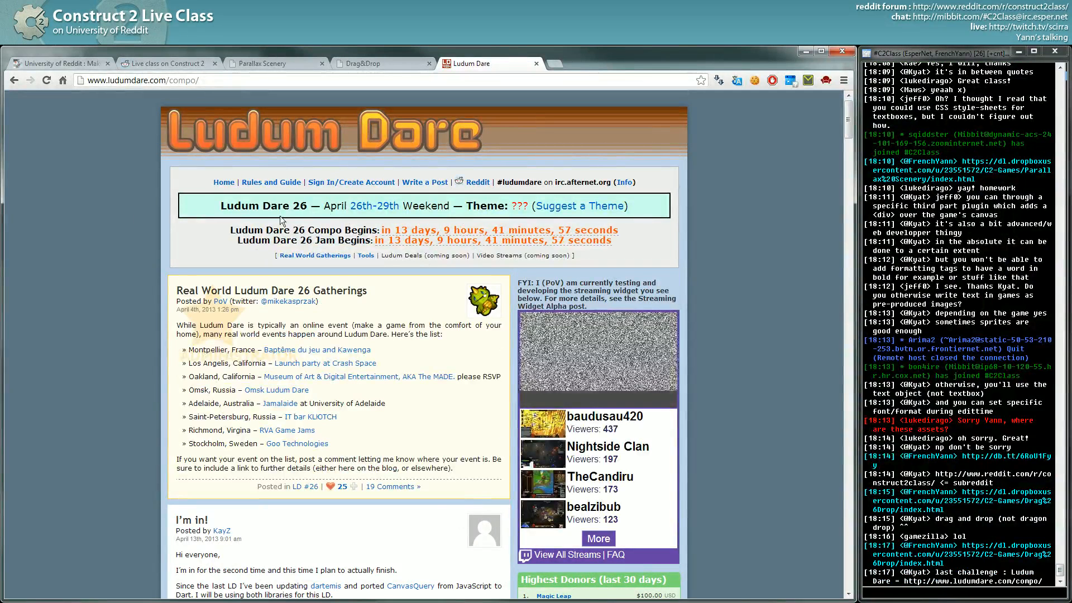
mouse_move(369, 206)
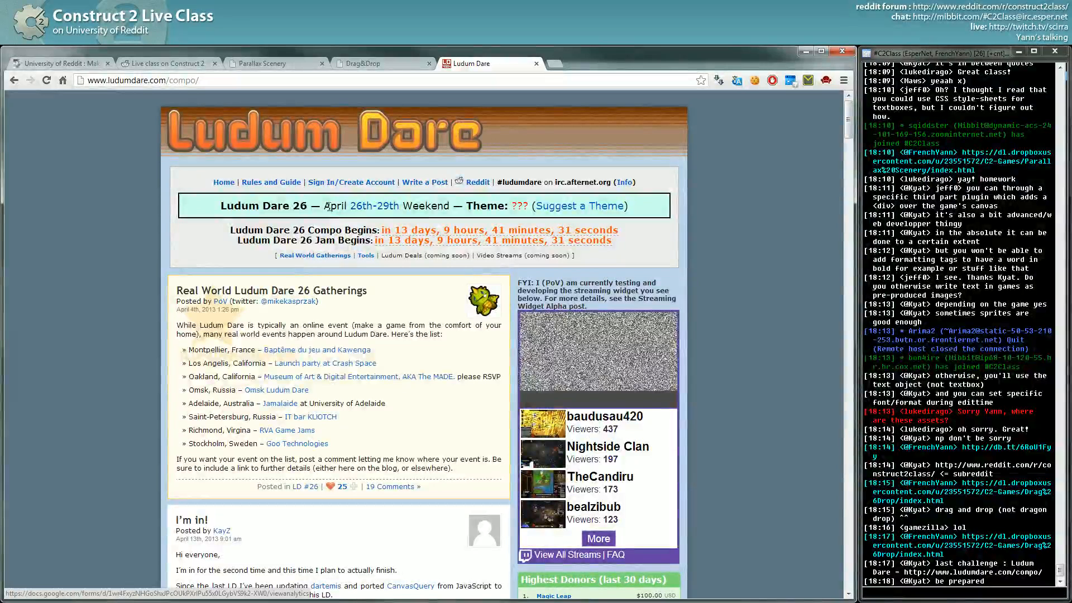
double_click(374, 205)
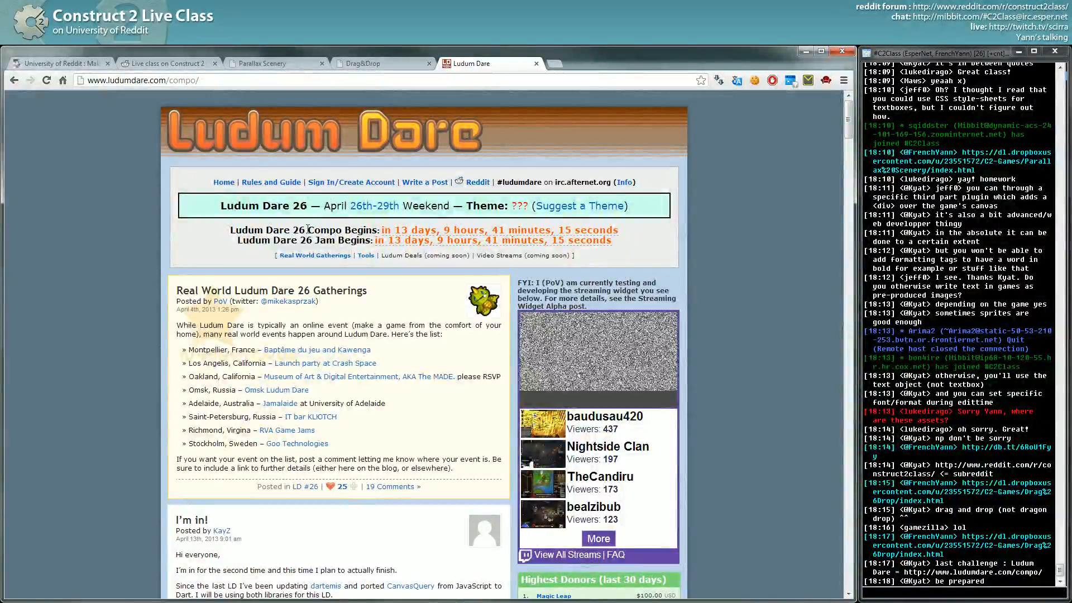
double_click(342, 229)
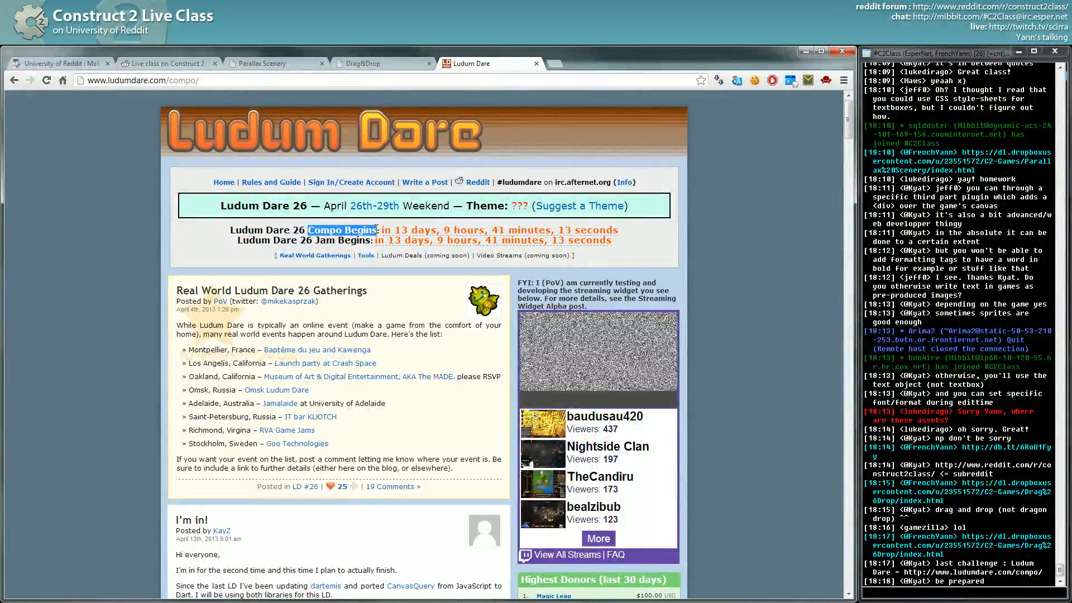
mouse_move(543, 240)
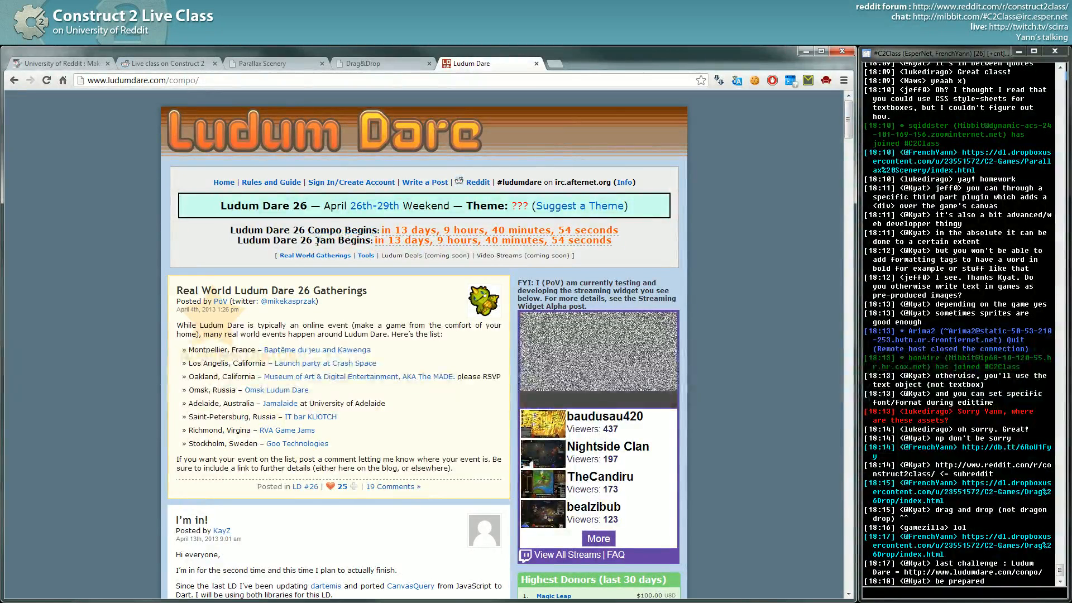
double_click(345, 240)
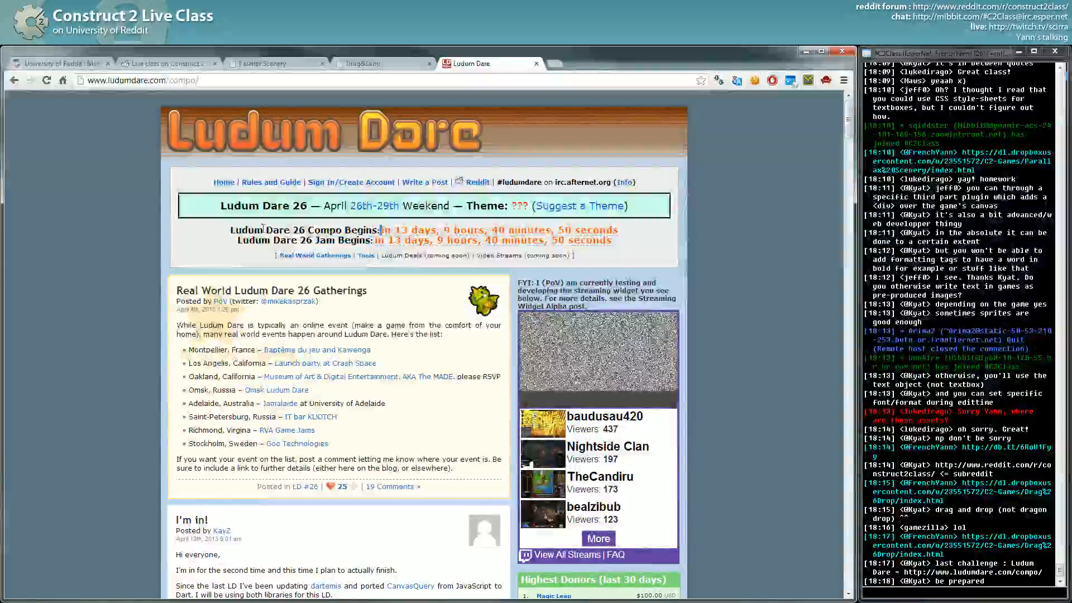
double_click(345, 229)
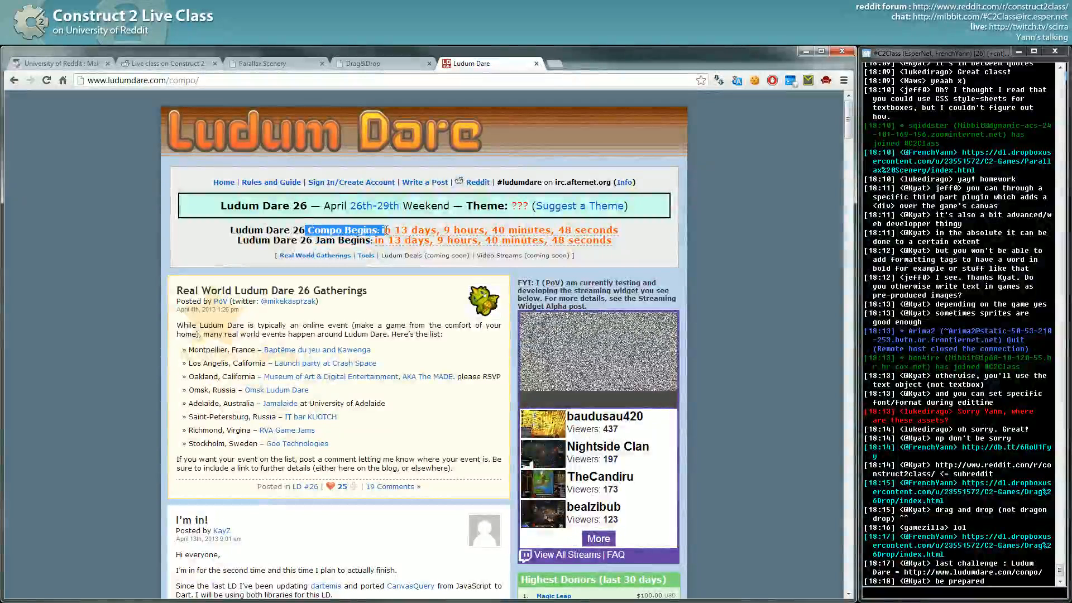